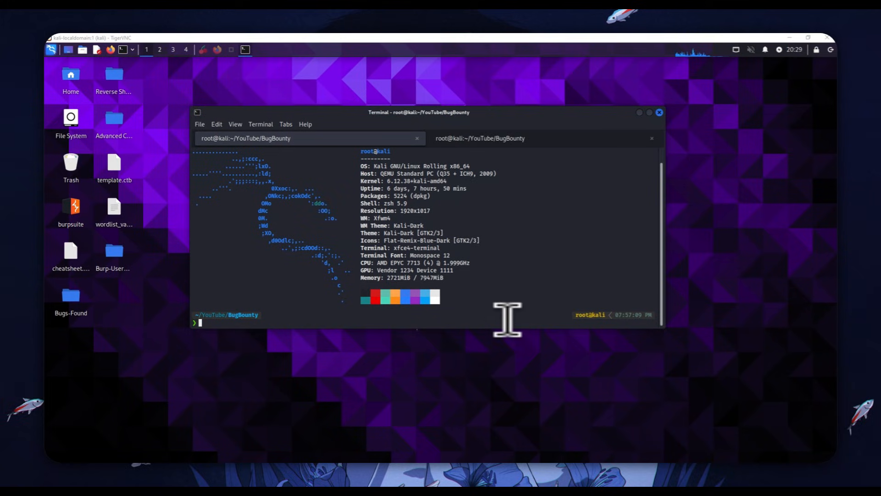
{"action": "mouse_move", "coordinate": [466, 312]}
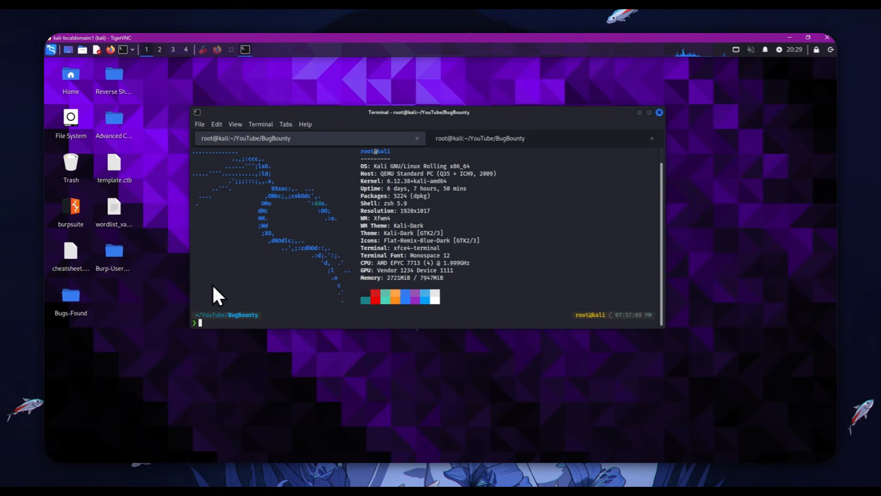
{"action": "mouse_move", "coordinate": [284, 211]}
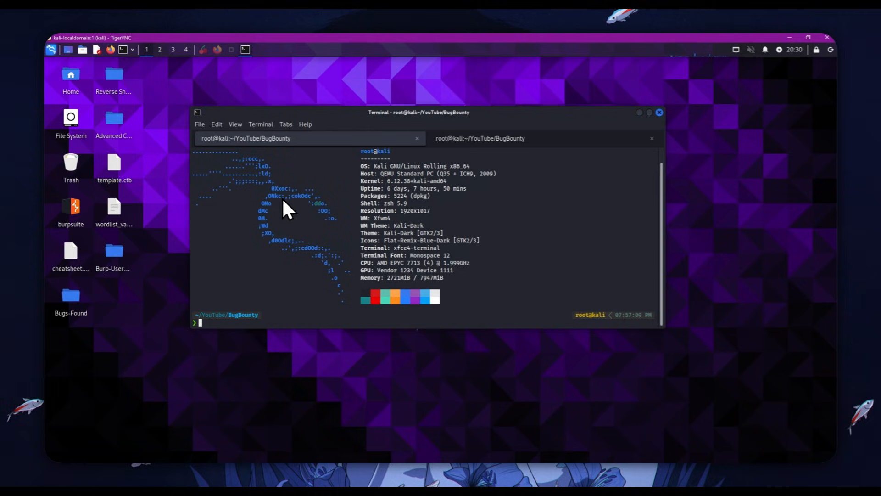
{"action": "mouse_move", "coordinate": [440, 191]}
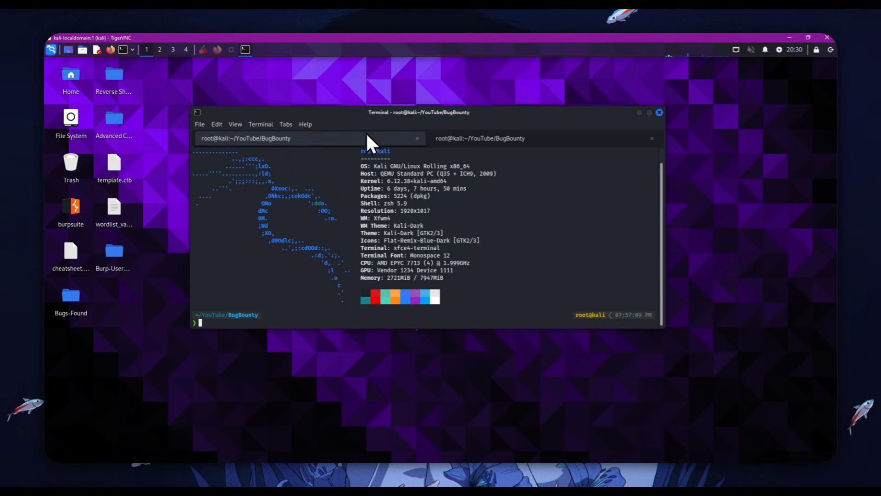
{"action": "mouse_move", "coordinate": [257, 76]}
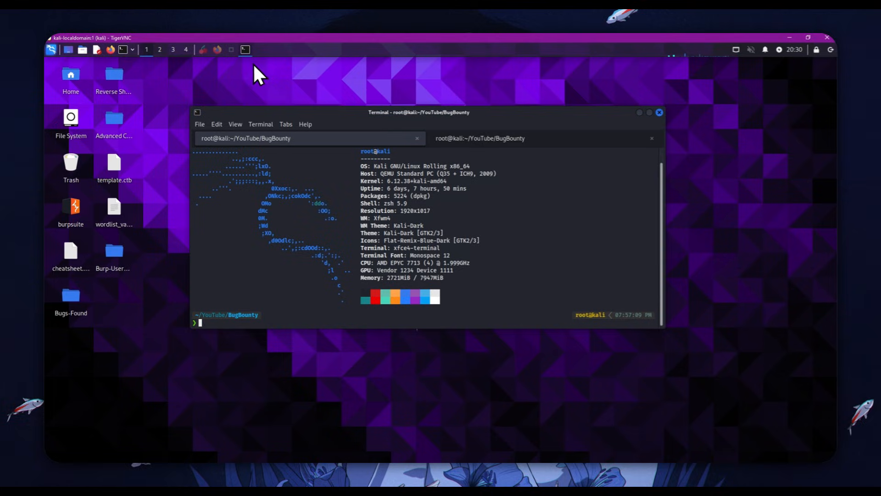
{"action": "mouse_move", "coordinate": [233, 74]}
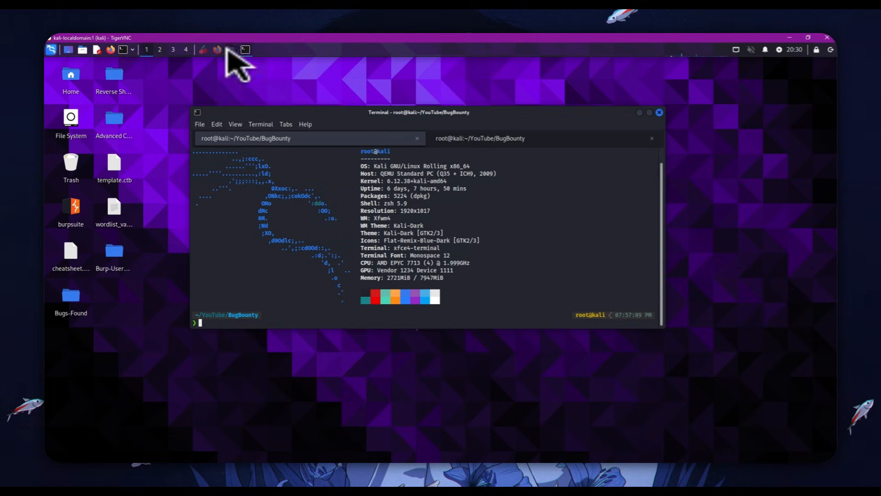
Step: Switch to the Firefox window showing the research library's home page
{"action": "left_click", "coordinate": [214, 50]}
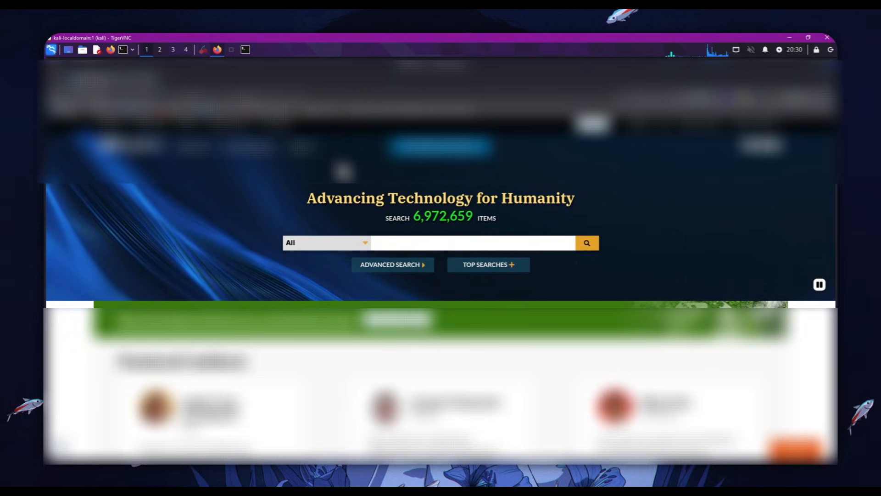
{"action": "mouse_move", "coordinate": [264, 187]}
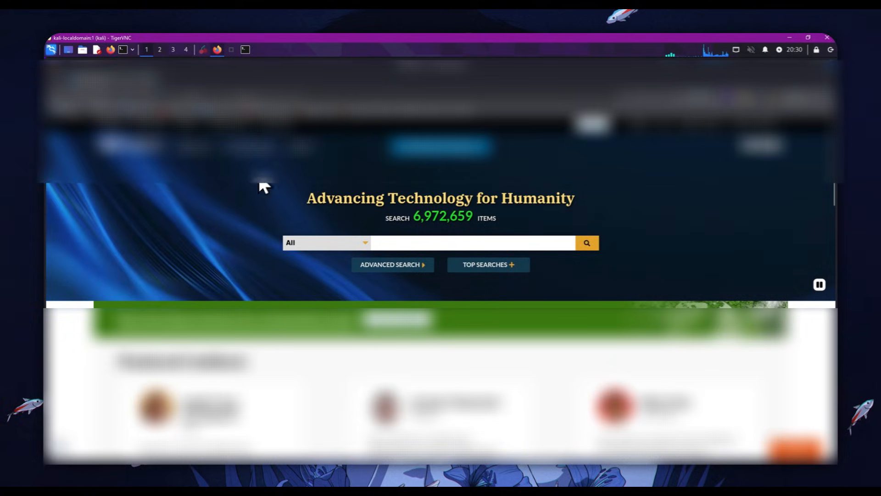
{"action": "mouse_move", "coordinate": [437, 292]}
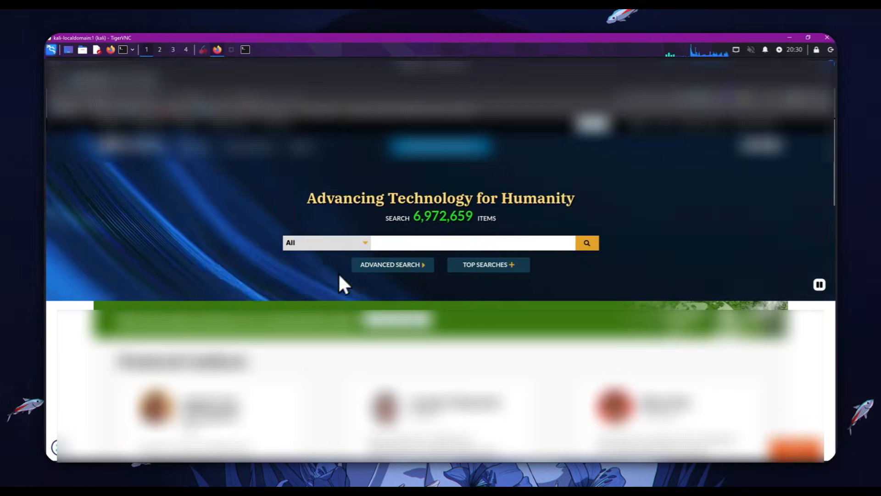
{"action": "mouse_move", "coordinate": [577, 182]}
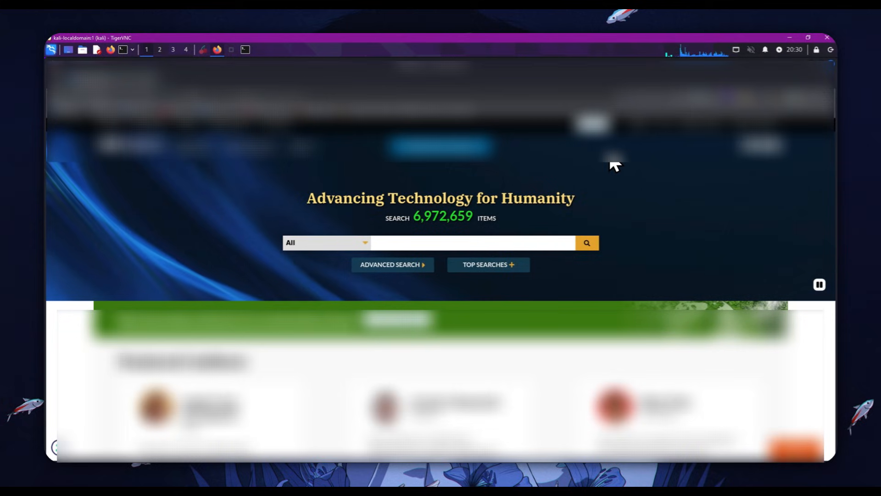
{"action": "mouse_move", "coordinate": [585, 170]}
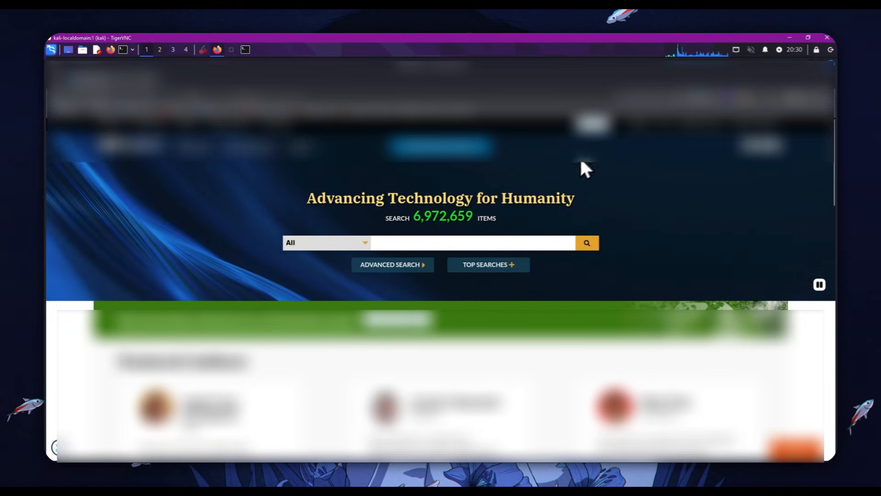
{"action": "mouse_move", "coordinate": [489, 211]}
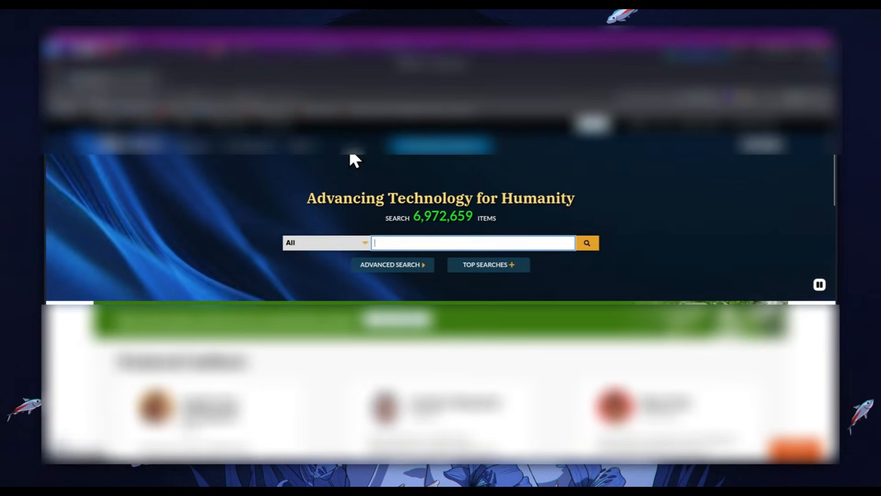
{"action": "mouse_move", "coordinate": [330, 260]}
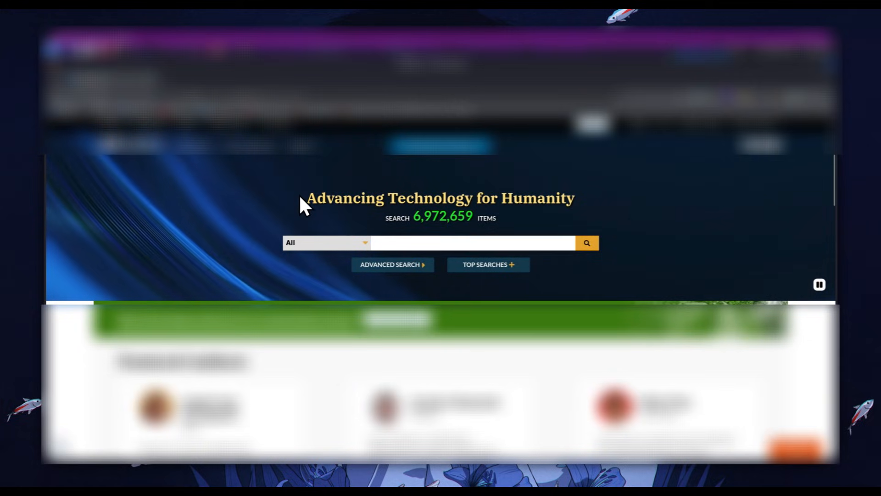
{"action": "mouse_move", "coordinate": [337, 217]}
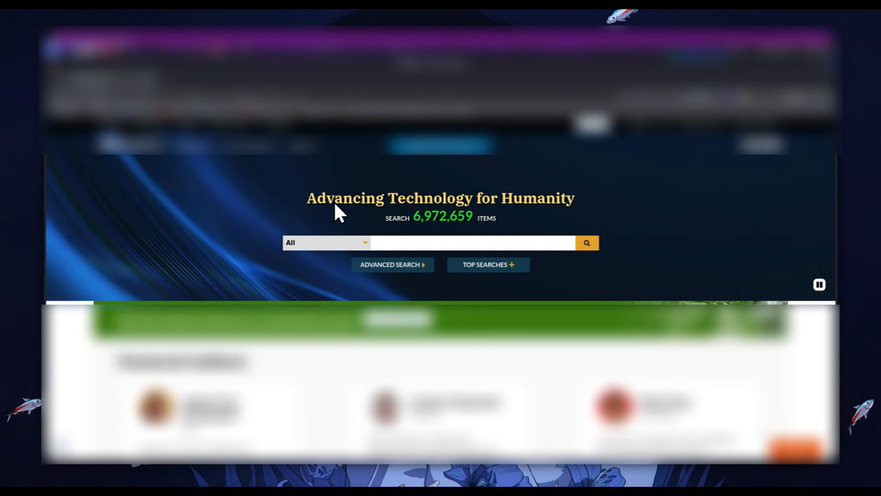
Step: Search the library for 'test' and review the results page with its 1,139,748 matches
{"action": "type", "text": "t"}
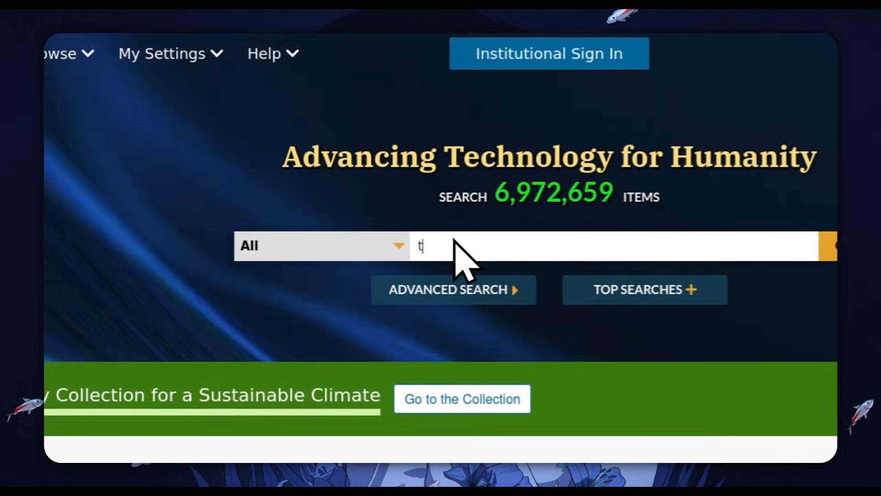
{"action": "key", "text": "Return"}
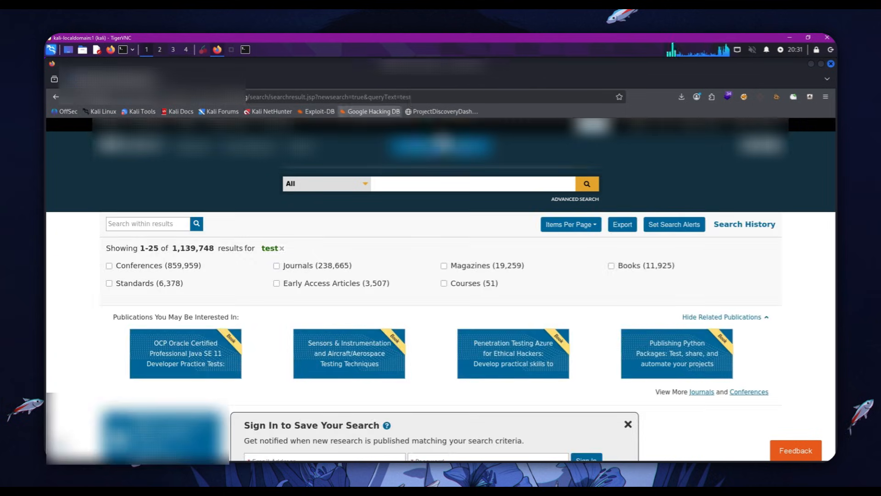
{"action": "mouse_move", "coordinate": [368, 107]}
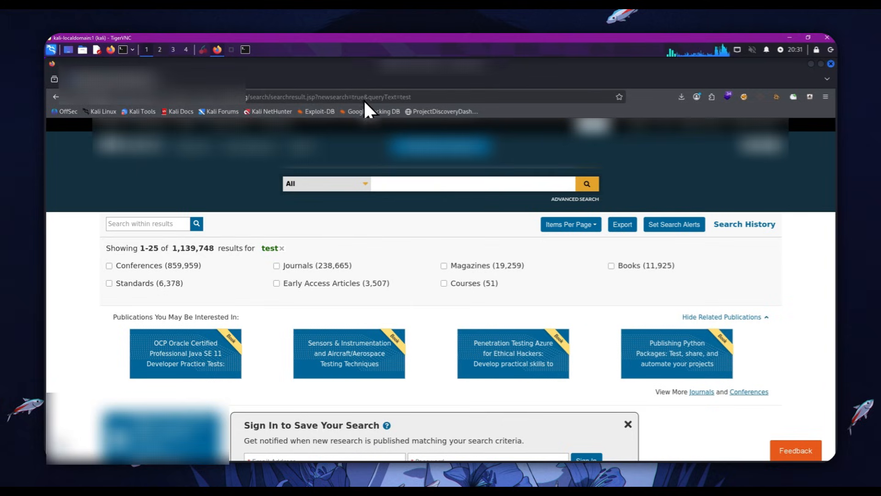
{"action": "mouse_move", "coordinate": [365, 112]}
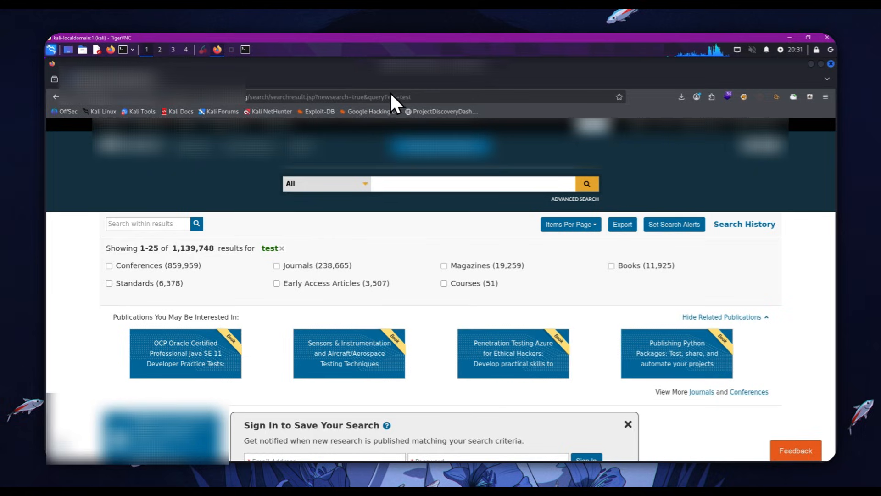
{"action": "mouse_move", "coordinate": [289, 241]}
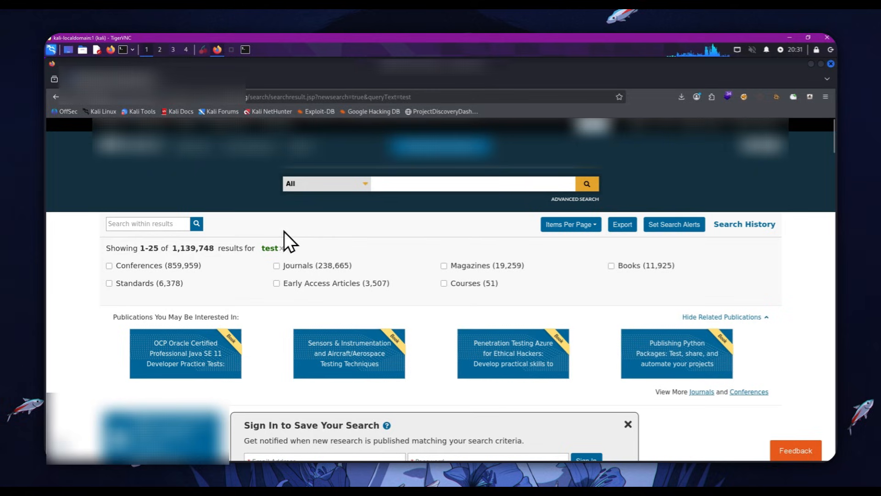
{"action": "mouse_move", "coordinate": [521, 196]}
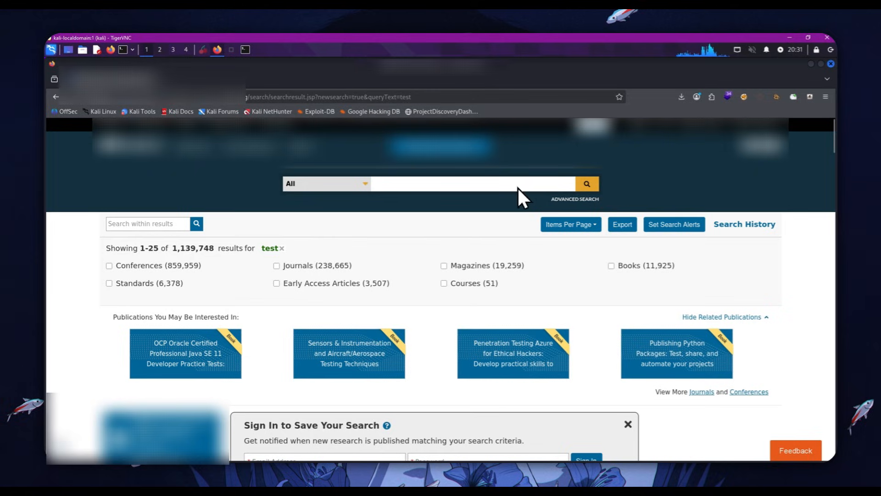
{"action": "mouse_move", "coordinate": [501, 318]}
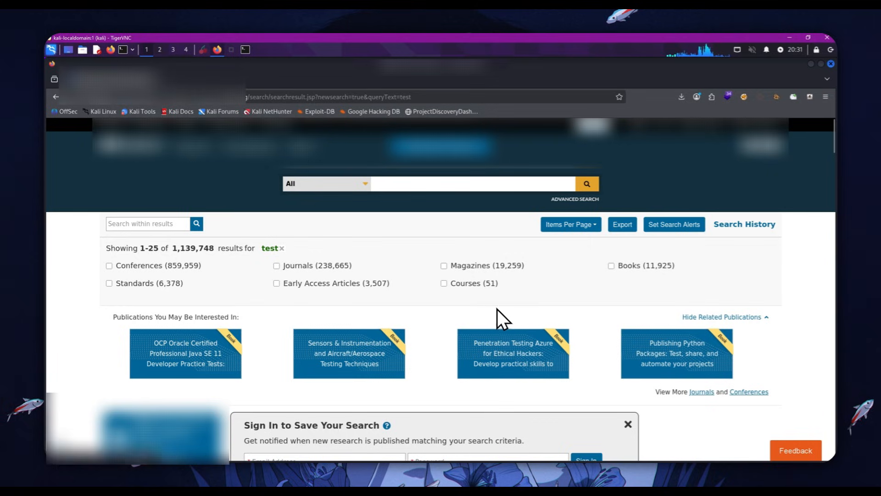
{"action": "scroll", "scroll_direction": "down", "scroll_amount": 3}
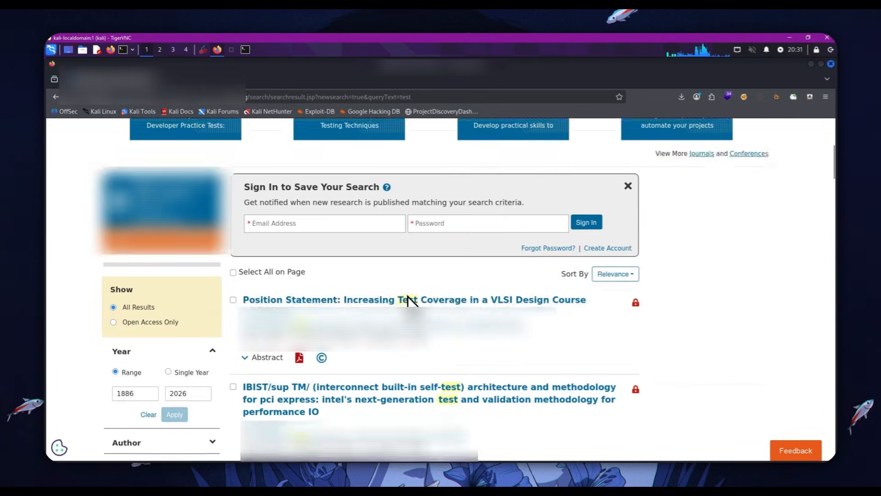
{"action": "scroll", "scroll_direction": "up", "scroll_amount": 3}
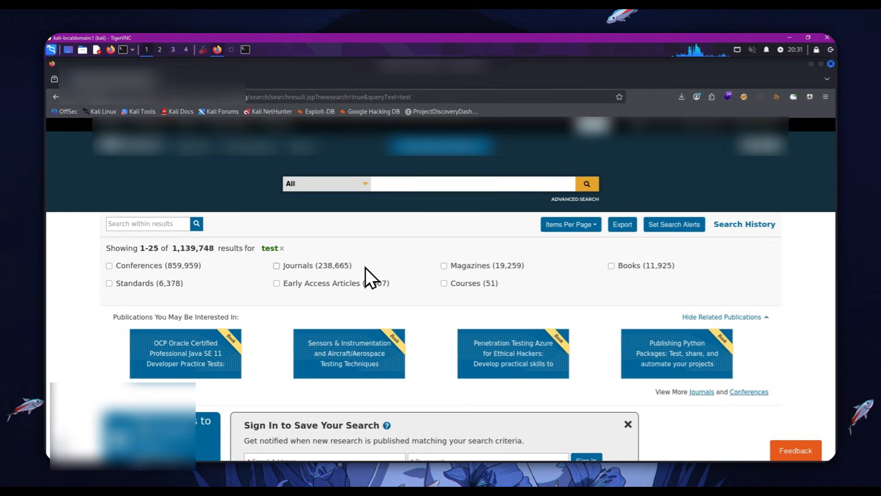
{"action": "mouse_move", "coordinate": [272, 256]}
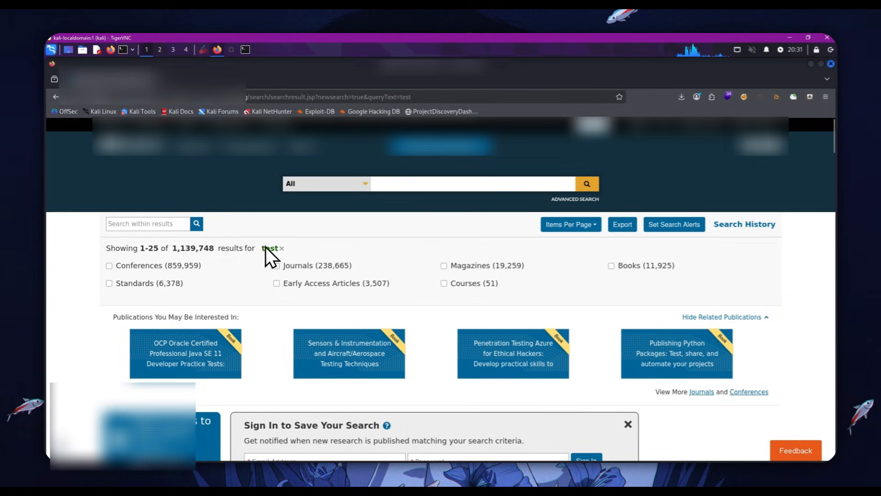
Step: Inspect the reflected search term 'test' to view its span markup in the developer tools
{"action": "right_click", "coordinate": [273, 248]}
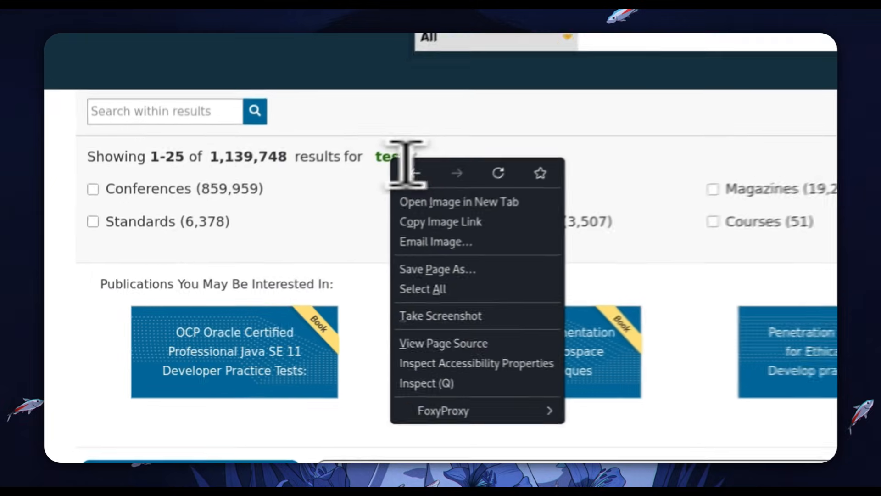
{"action": "left_click", "coordinate": [425, 383]}
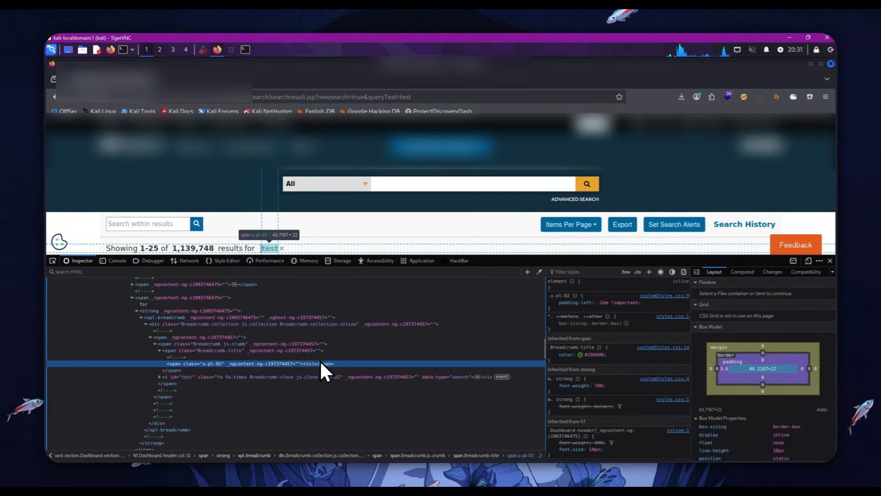
{"action": "mouse_move", "coordinate": [317, 360]}
{"action": "type", "text": "#test"}
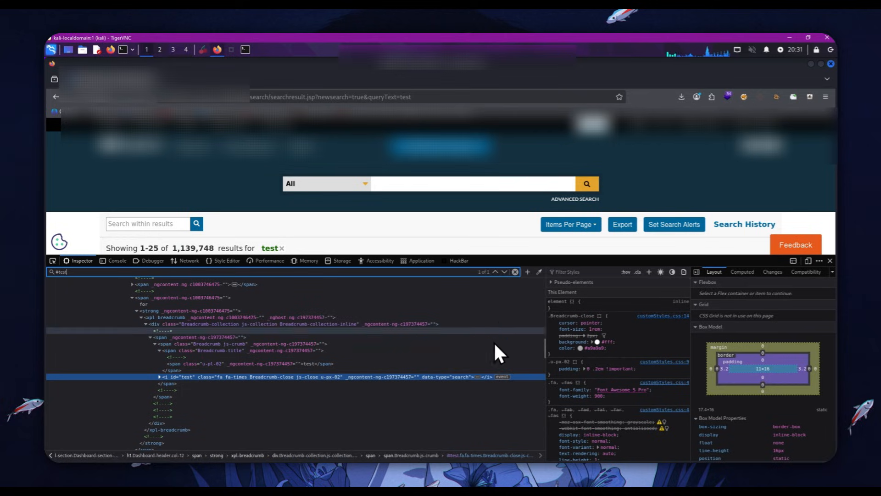
{"action": "mouse_move", "coordinate": [405, 385]}
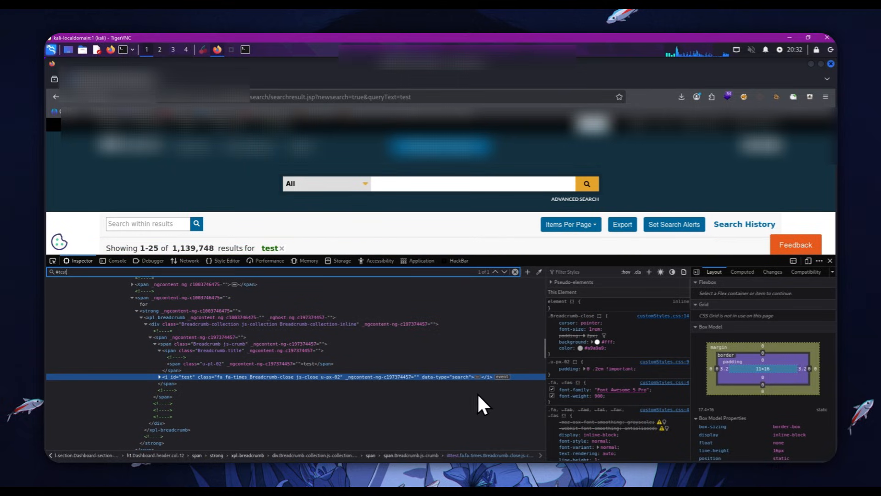
{"action": "mouse_move", "coordinate": [461, 376]}
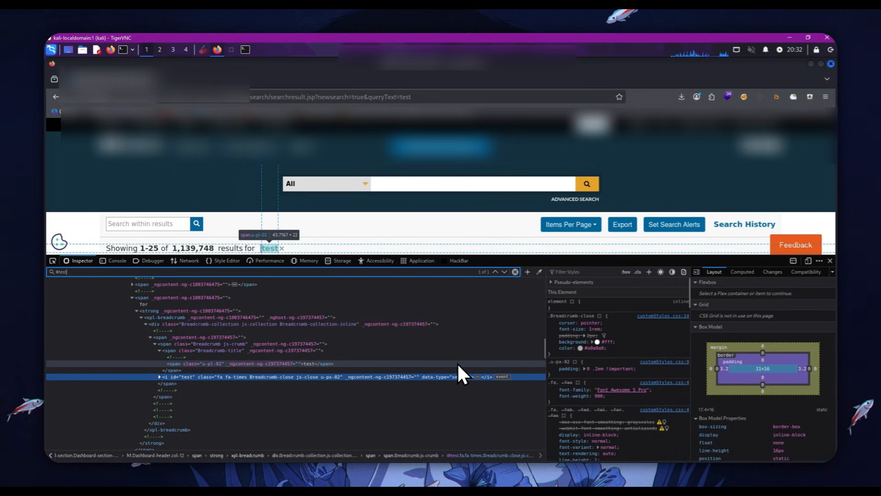
{"action": "mouse_move", "coordinate": [191, 416]}
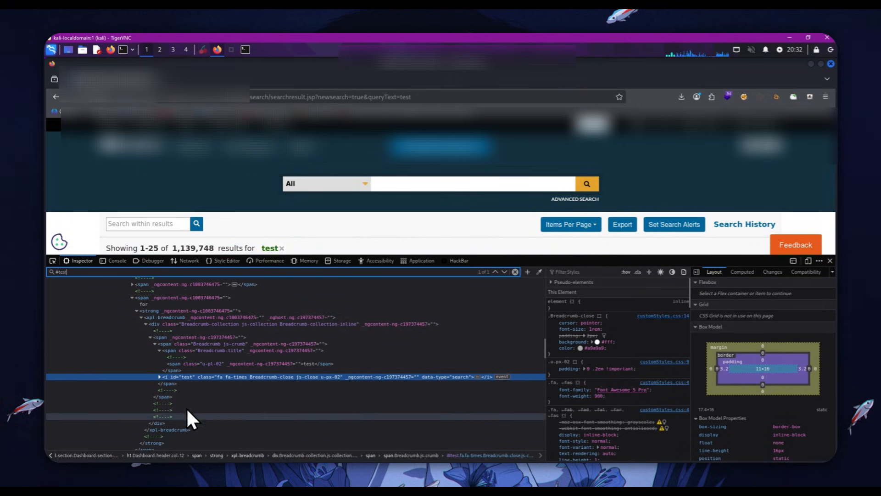
{"action": "mouse_move", "coordinate": [169, 388]}
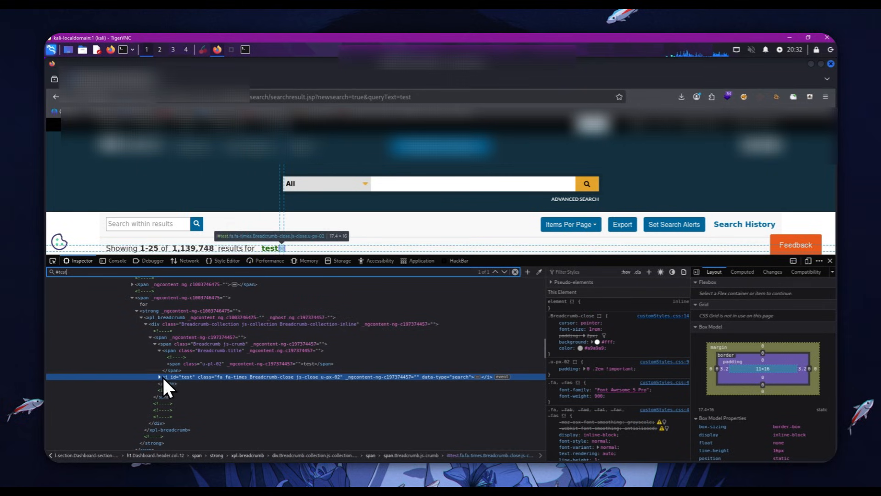
{"action": "mouse_move", "coordinate": [493, 385]}
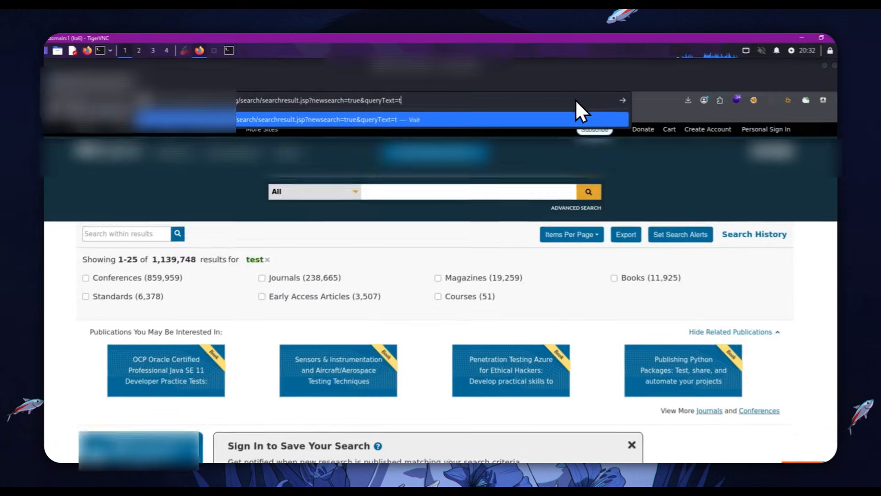
Step: Load the search with queryText '</i><svg', which returns a temporarily unavailable page
{"action": "type", "text": "</"}
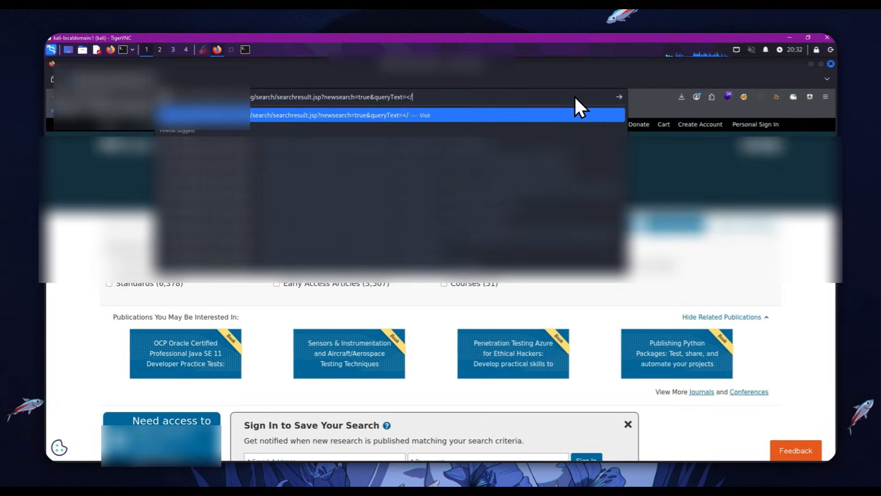
{"action": "type", "text": "i>"}
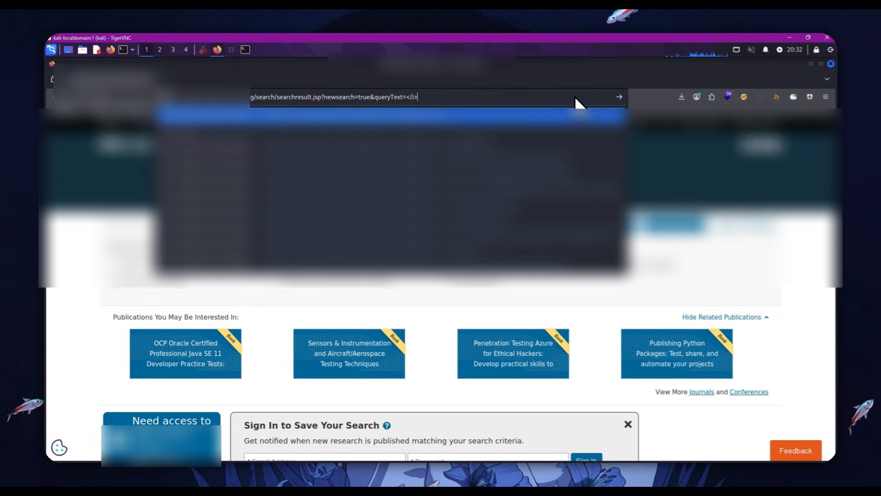
{"action": "type", "text": "<svg>"}
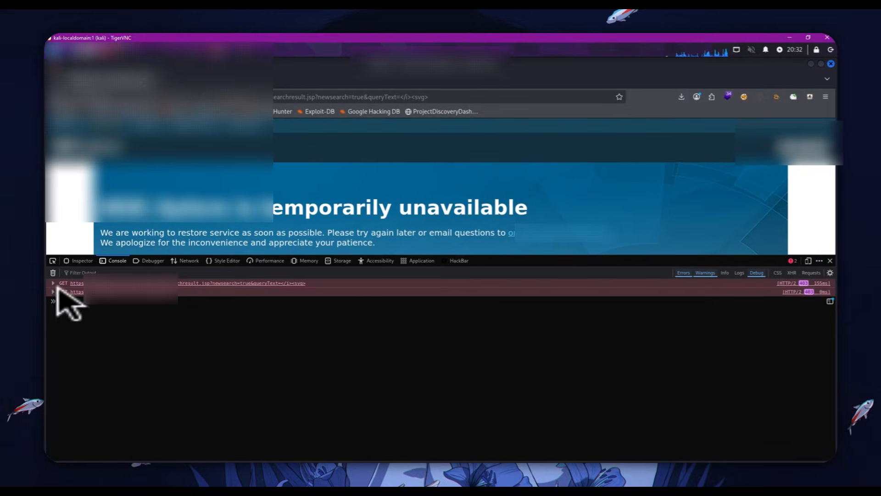
Step: Expand the blocked GET request to see its 403 status and AmazonS3/CloudFront headers
{"action": "left_click", "coordinate": [54, 283]}
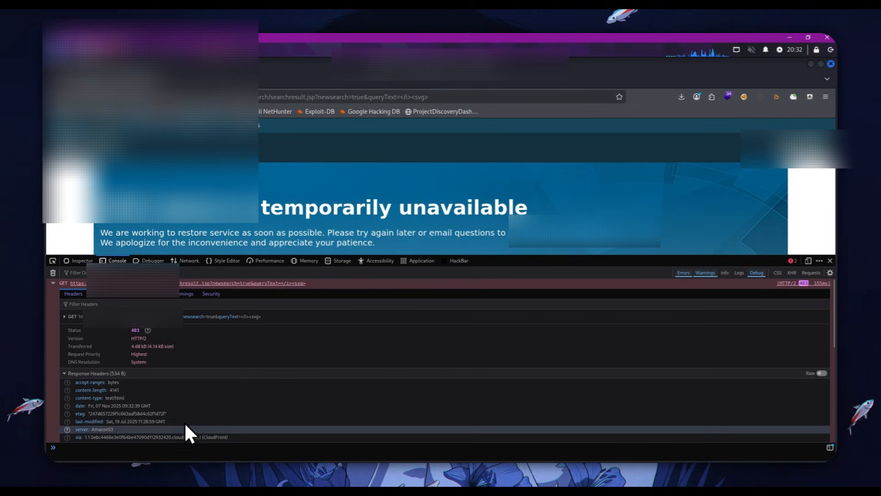
{"action": "mouse_move", "coordinate": [287, 371]}
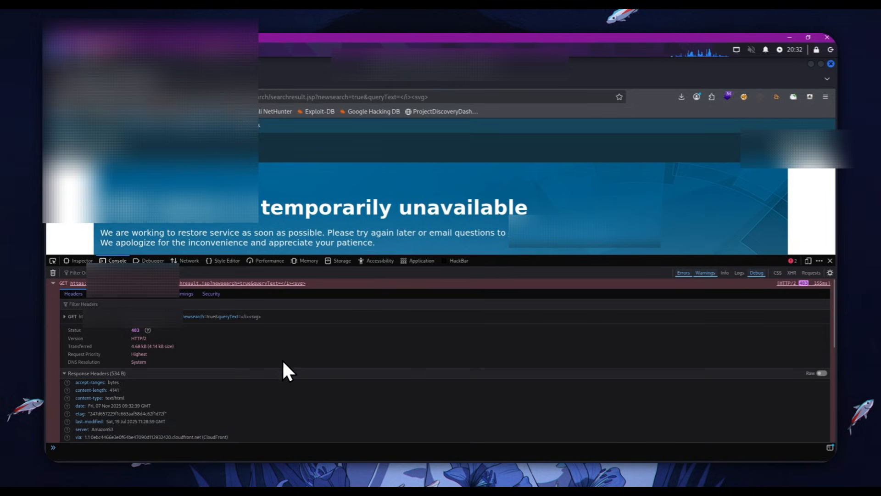
{"action": "mouse_move", "coordinate": [826, 249]}
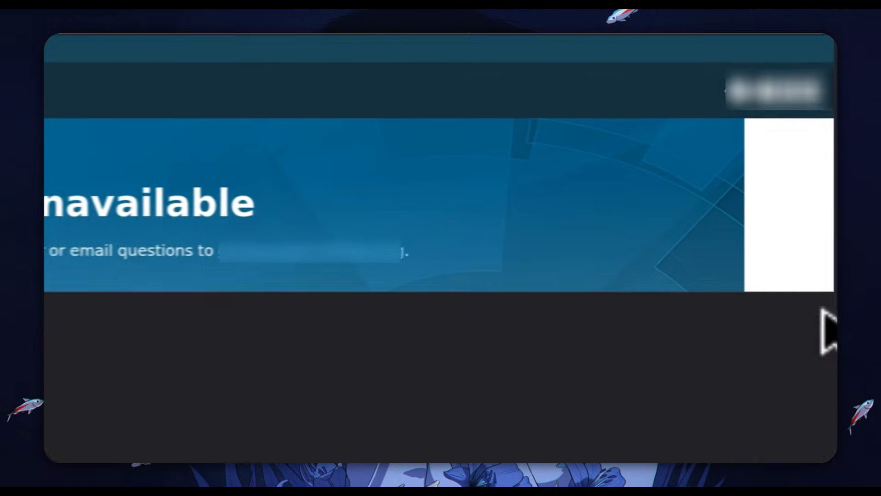
Step: Load the search with queryText '</i><h1>test</h1>' so 'test' renders as a large heading
{"action": "scroll", "scroll_direction": "up", "scroll_amount": 3}
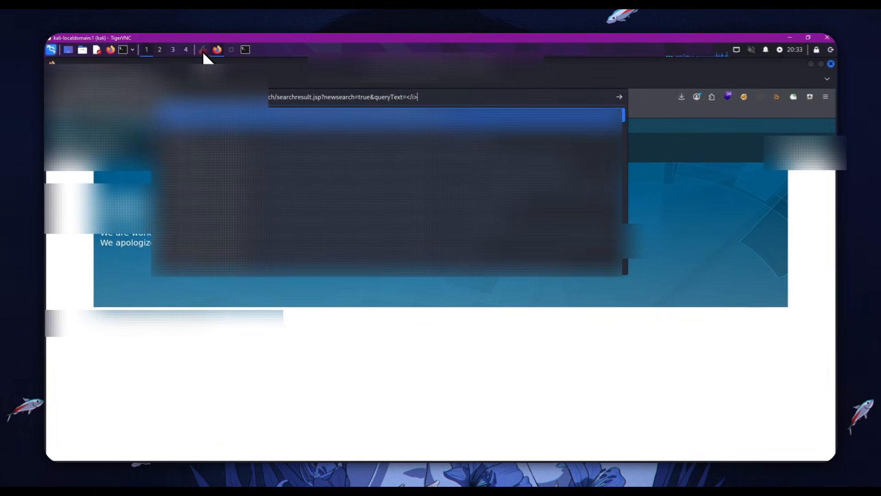
{"action": "type", "text": "<h1"}
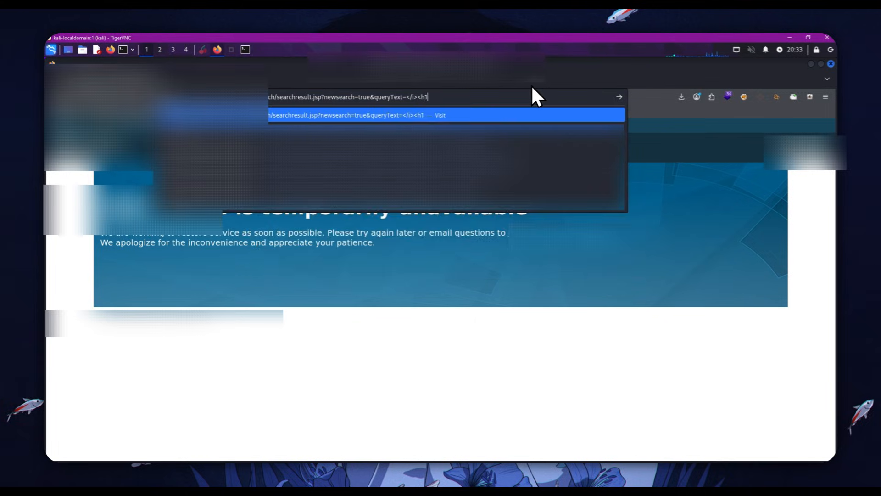
{"action": "type", "text": "test</h"}
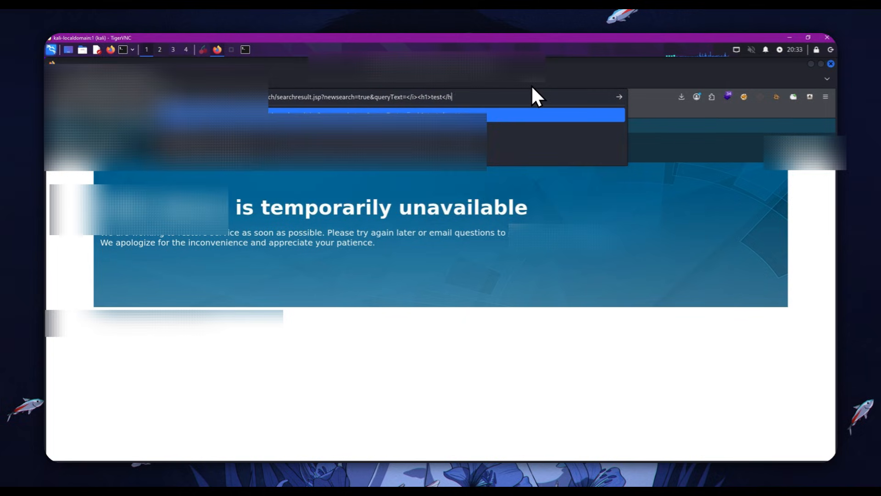
{"action": "type", "text": "1>"}
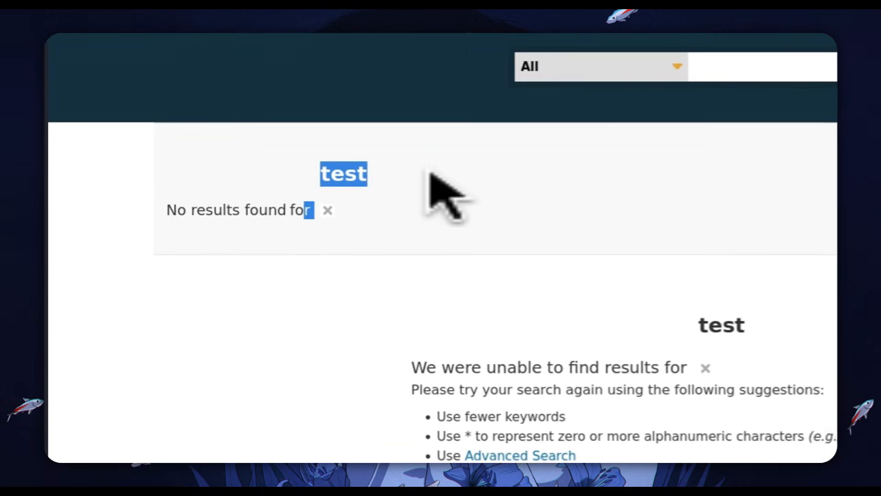
Step: Inspect the large 'test' heading to confirm it is a real h1 element
{"action": "right_click", "coordinate": [439, 202]}
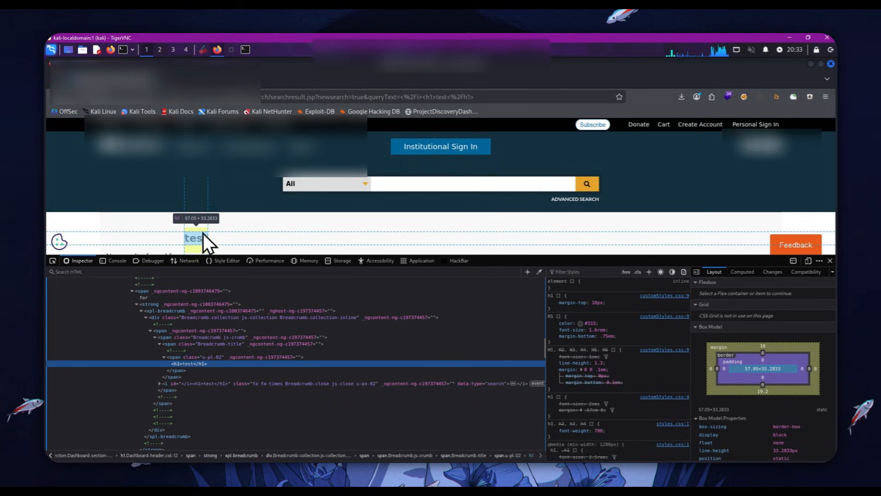
{"action": "mouse_move", "coordinate": [567, 304]}
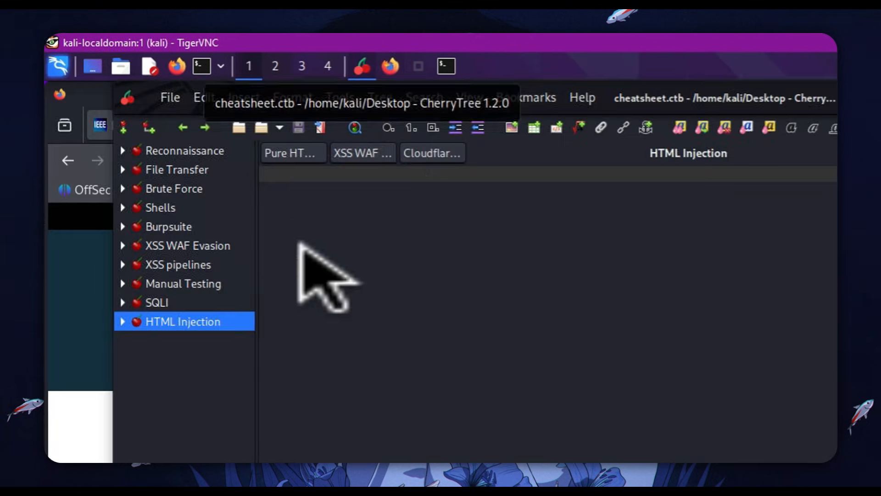
Step: Expand the HTML Injection notes and open the Pure HTML payloads entry
{"action": "left_click", "coordinate": [122, 322]}
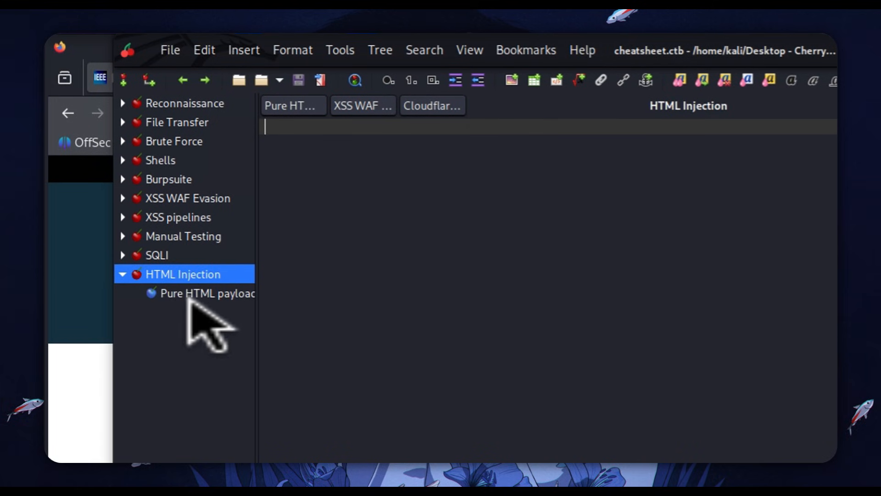
{"action": "left_click", "coordinate": [203, 293]}
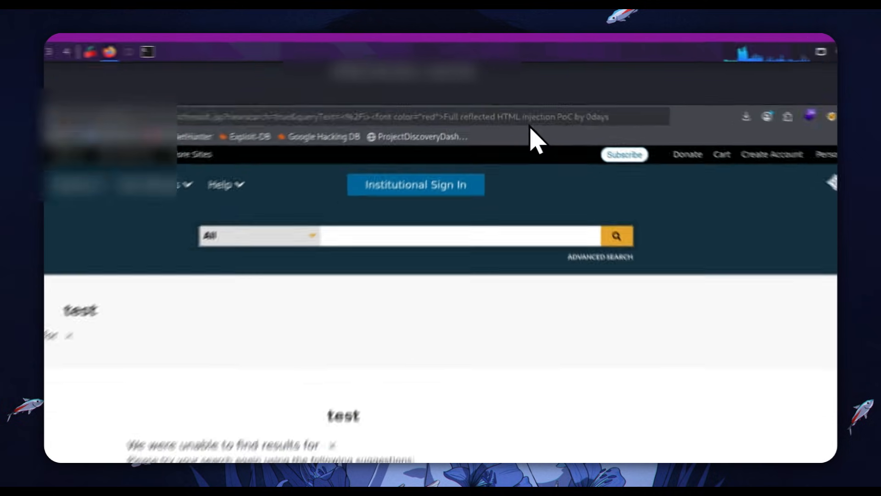
Step: Load the red font-tag PoC payload, inspect the reflected red text, then place the Login Here anchor payload in the URL
{"action": "left_click", "coordinate": [616, 236]}
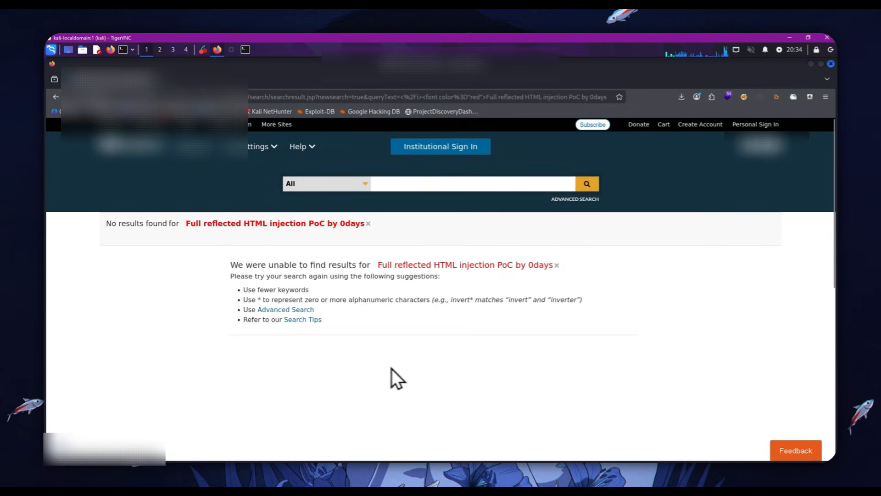
{"action": "mouse_move", "coordinate": [310, 225]}
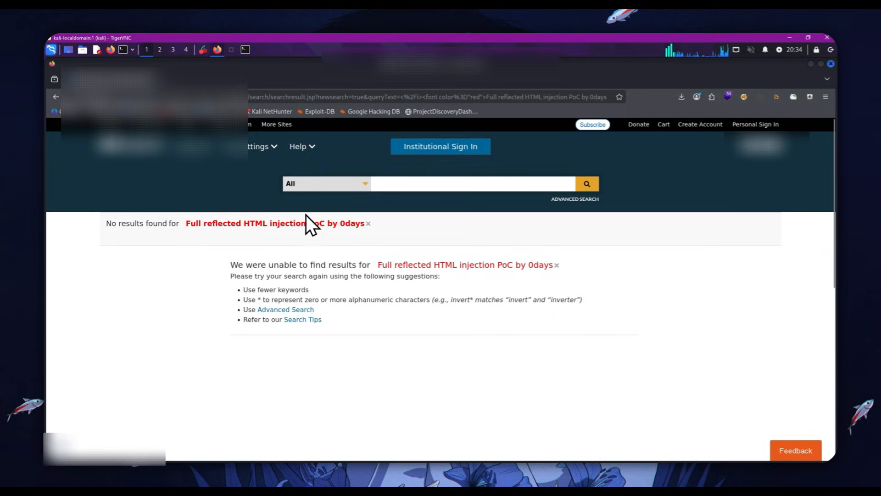
{"action": "mouse_move", "coordinate": [292, 231]}
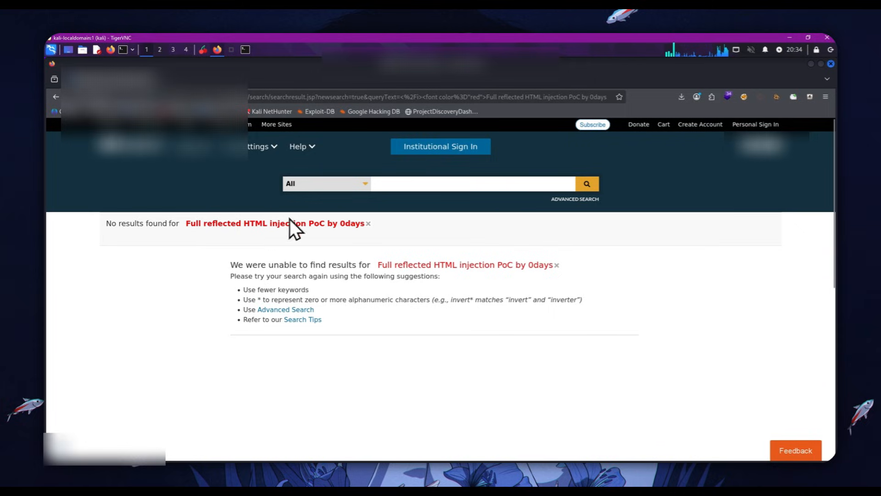
{"action": "mouse_move", "coordinate": [442, 273]}
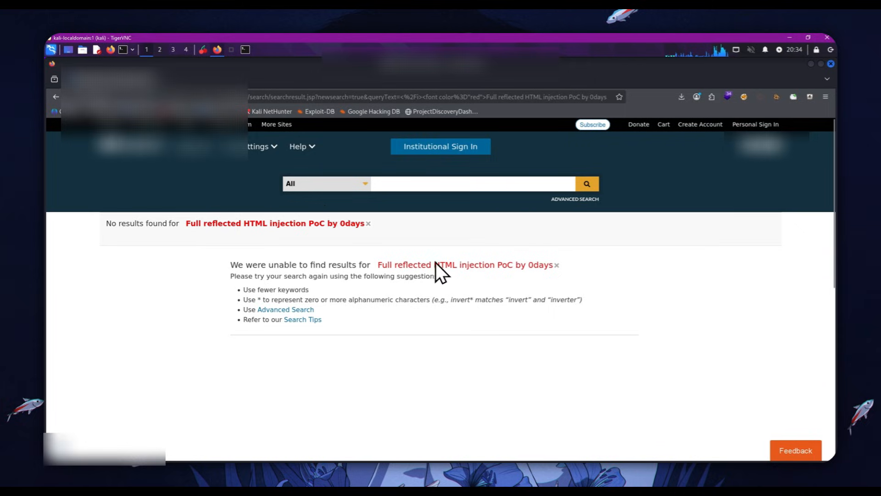
{"action": "right_click", "coordinate": [440, 273]}
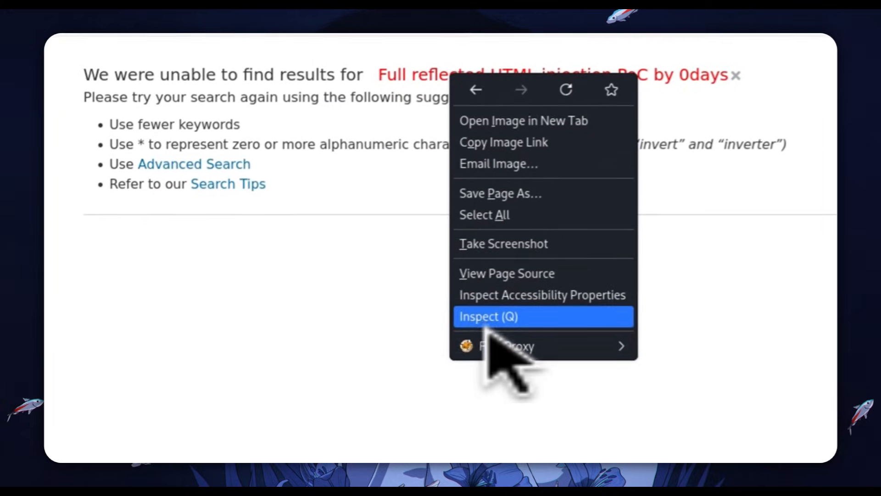
{"action": "left_click", "coordinate": [488, 315]}
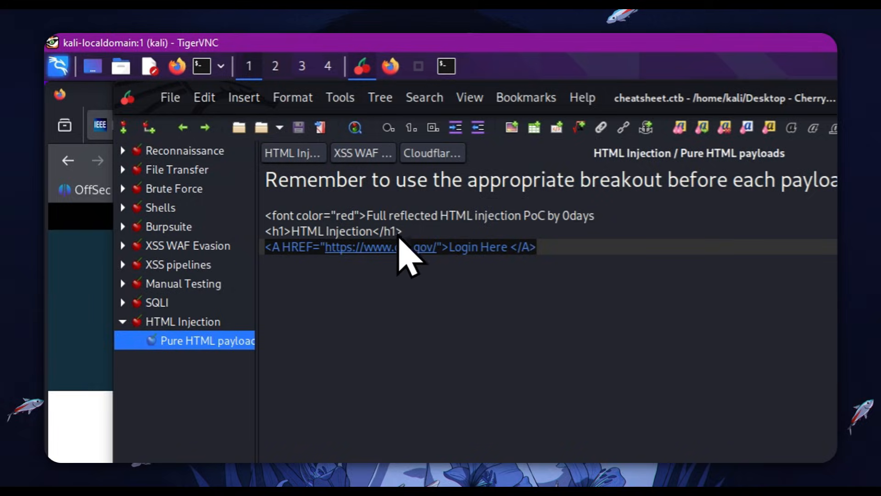
{"action": "left_click", "coordinate": [411, 247]}
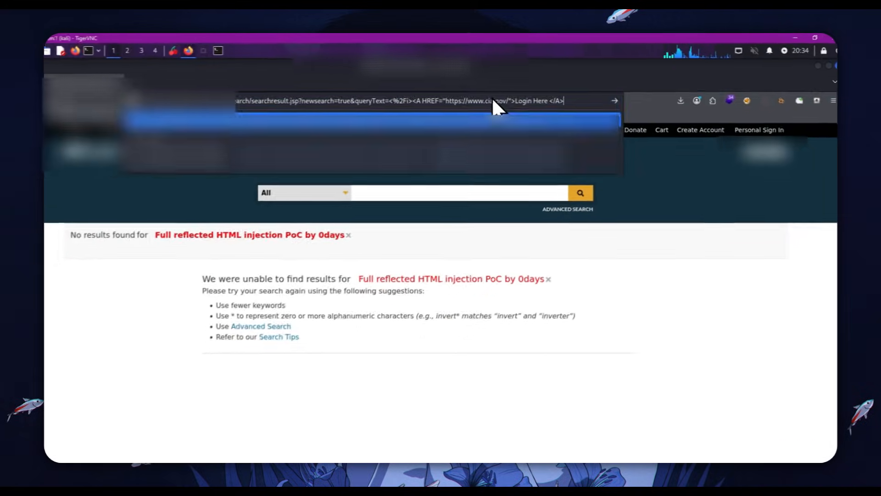
Step: Load the anchor payload so 'Login Here' appears as a link leading to cia.gov
{"action": "key", "text": "Return"}
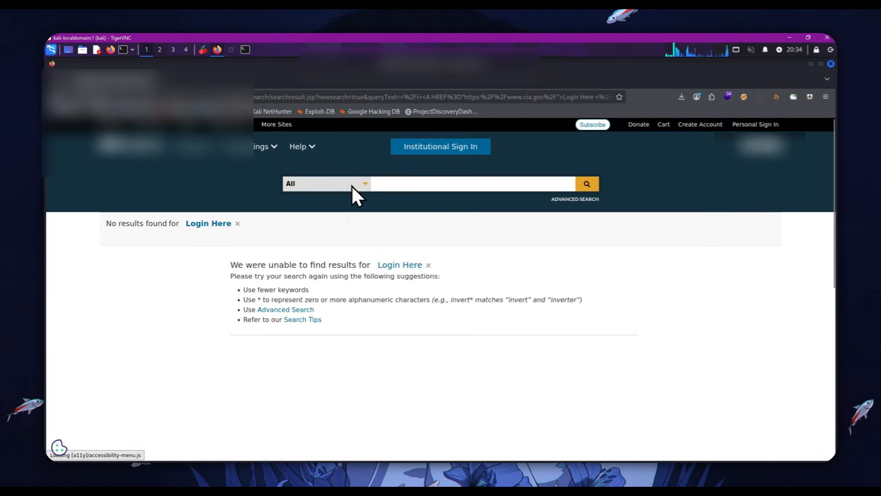
{"action": "mouse_move", "coordinate": [208, 224]}
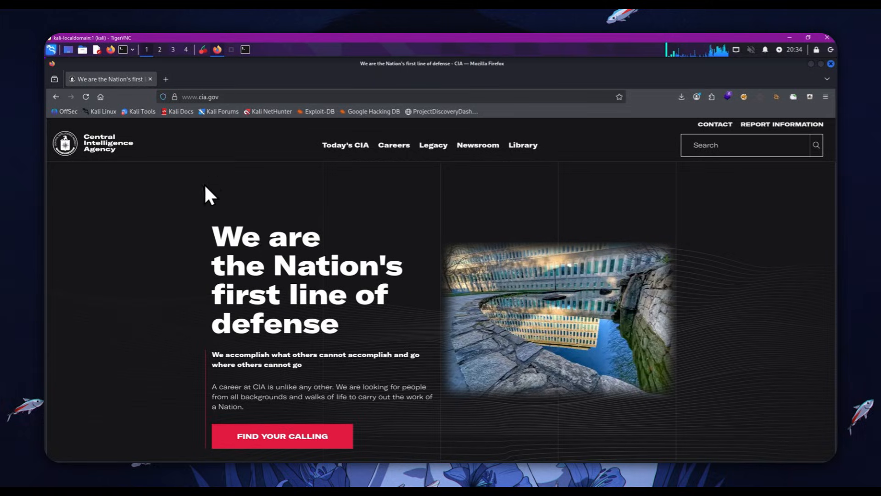
{"action": "mouse_move", "coordinate": [201, 211]}
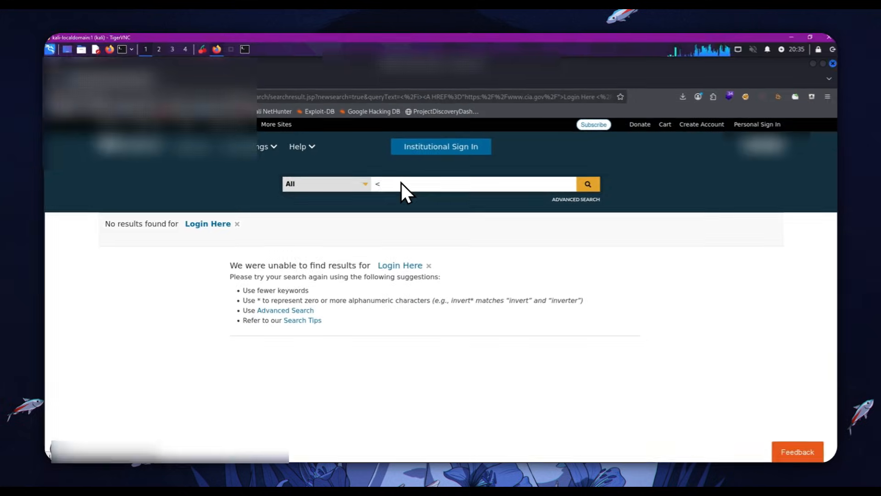
Step: Finish the injected anchor payload in queryText so the results read 'No results found for Login Here'
{"action": "type", "text": "/i>"}
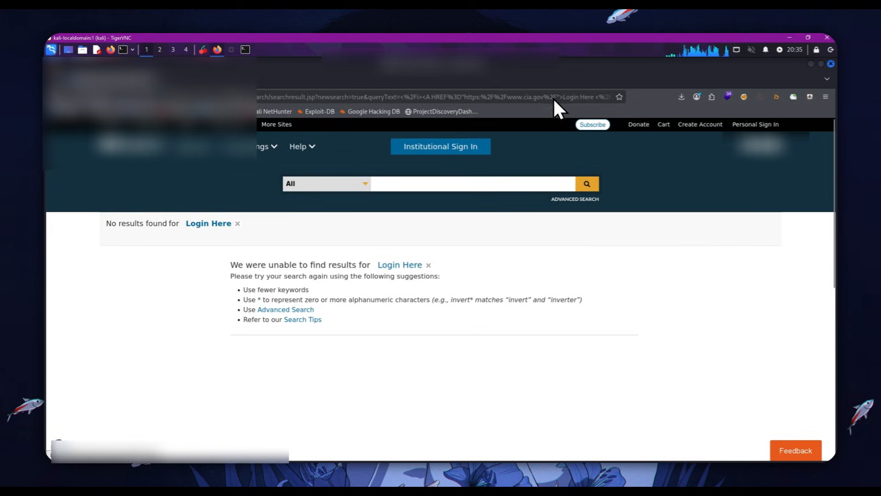
{"action": "mouse_move", "coordinate": [525, 134]}
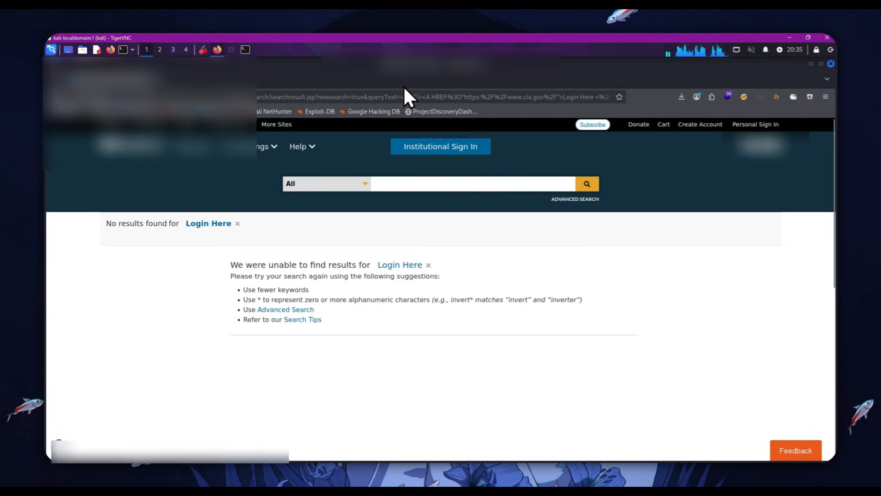
{"action": "mouse_move", "coordinate": [432, 148]}
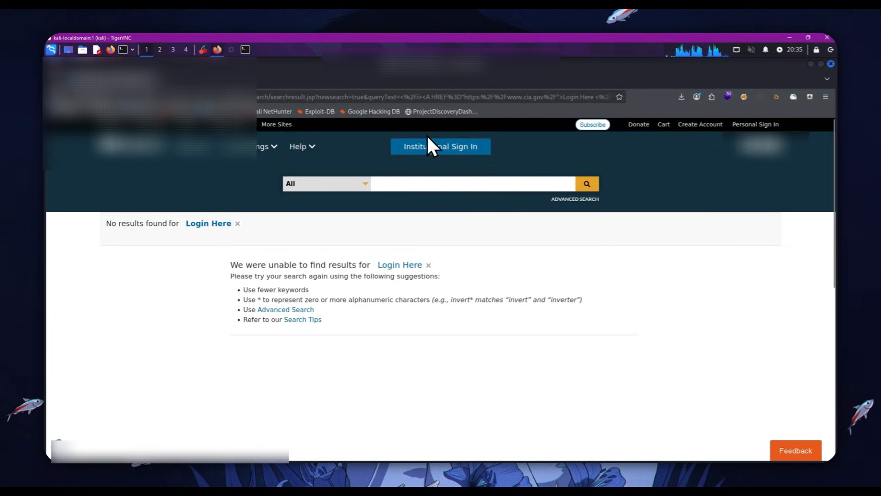
{"action": "mouse_move", "coordinate": [450, 235]}
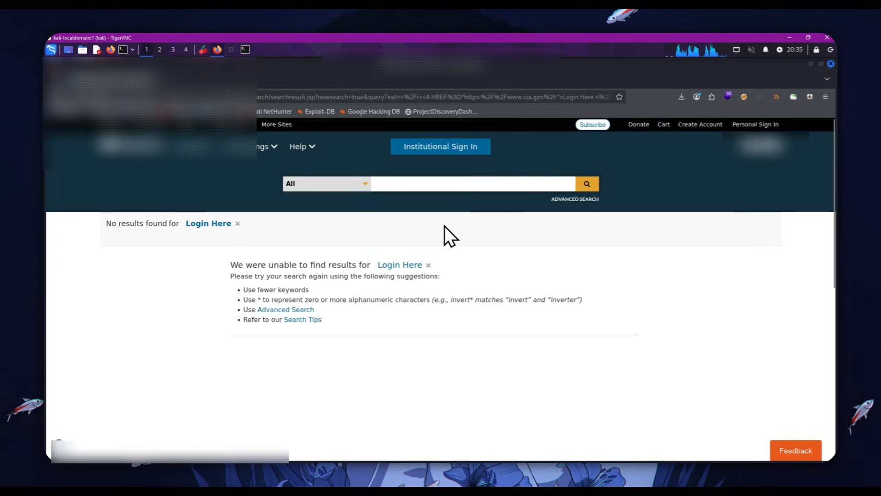
{"action": "mouse_move", "coordinate": [400, 265]}
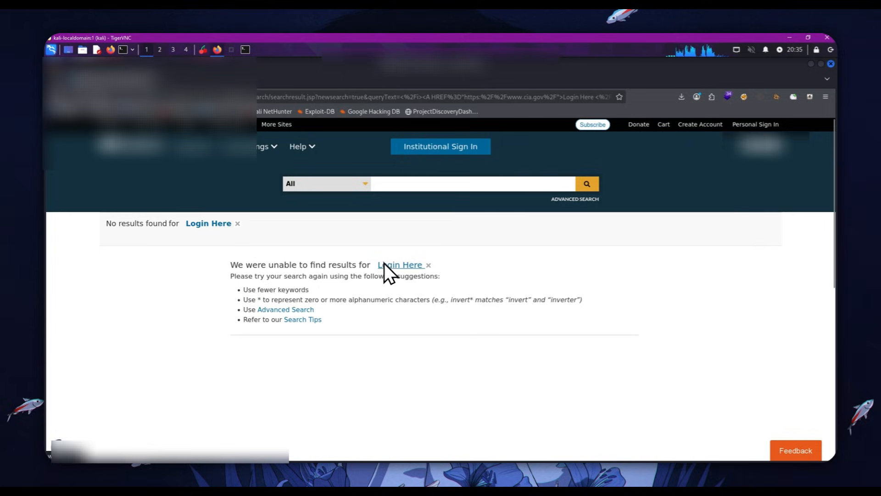
{"action": "mouse_move", "coordinate": [385, 265]}
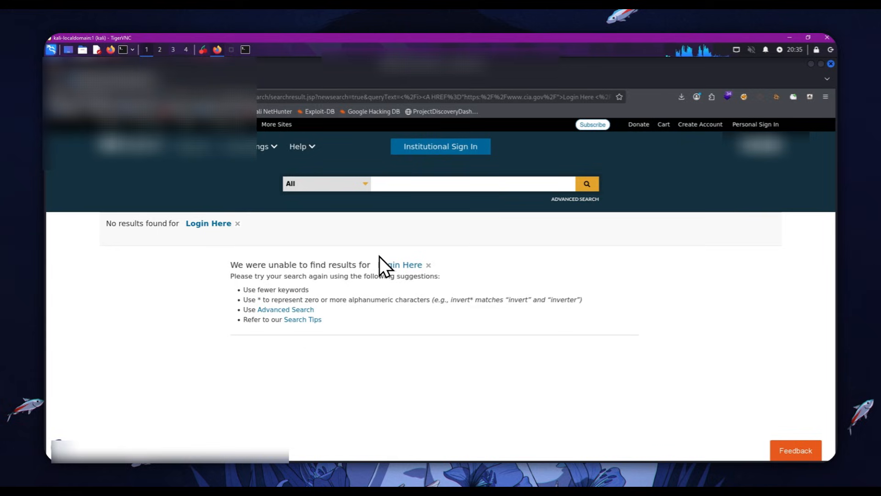
{"action": "mouse_move", "coordinate": [382, 259]}
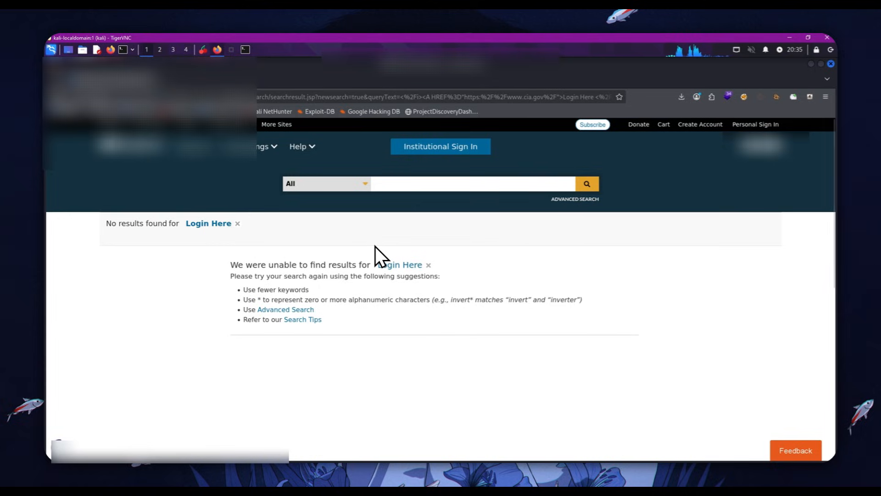
{"action": "mouse_move", "coordinate": [236, 231]}
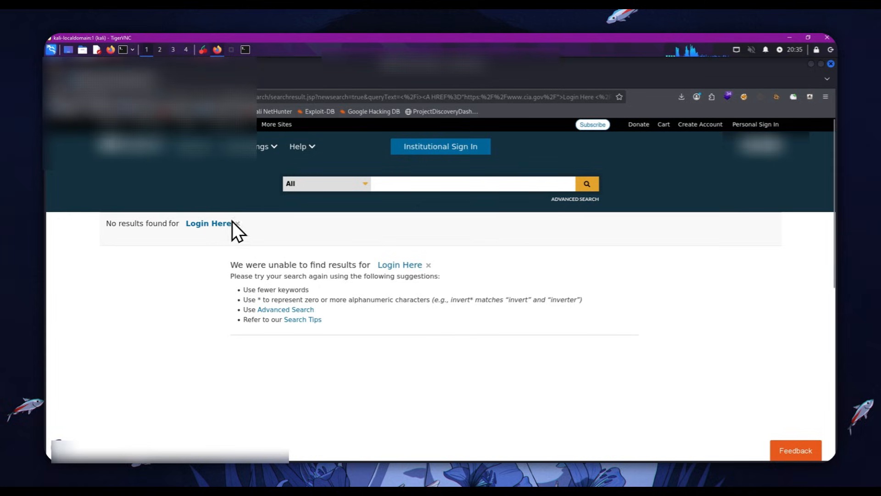
{"action": "mouse_move", "coordinate": [240, 241]}
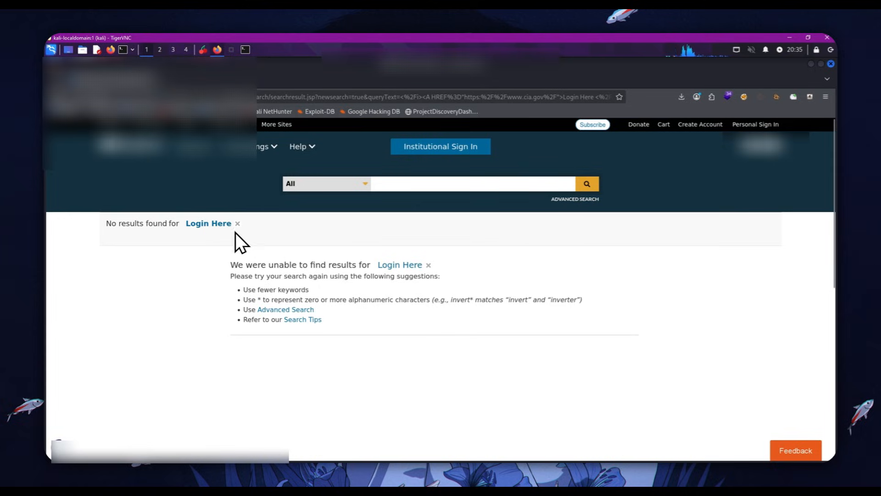
{"action": "mouse_move", "coordinate": [253, 233]}
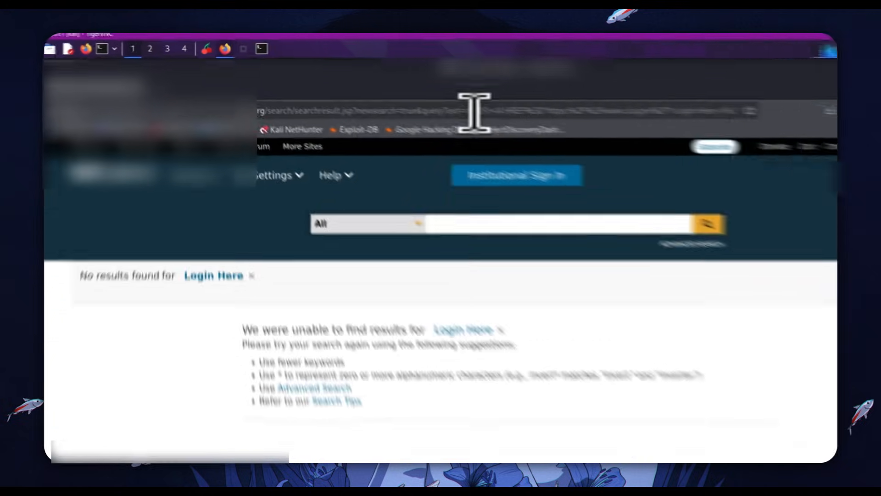
Step: Reload the Login Here results, then edit the address bar queryText to a plain 'test' search
{"action": "left_click", "coordinate": [477, 109]}
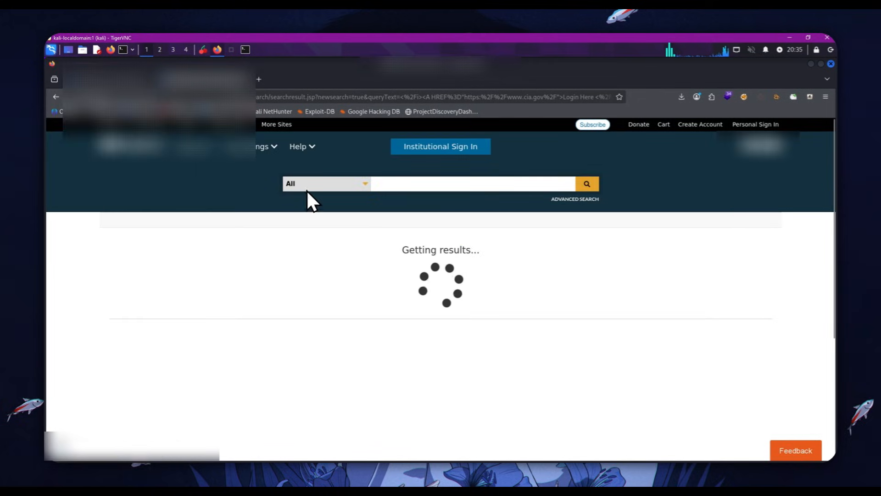
{"action": "mouse_move", "coordinate": [492, 233]}
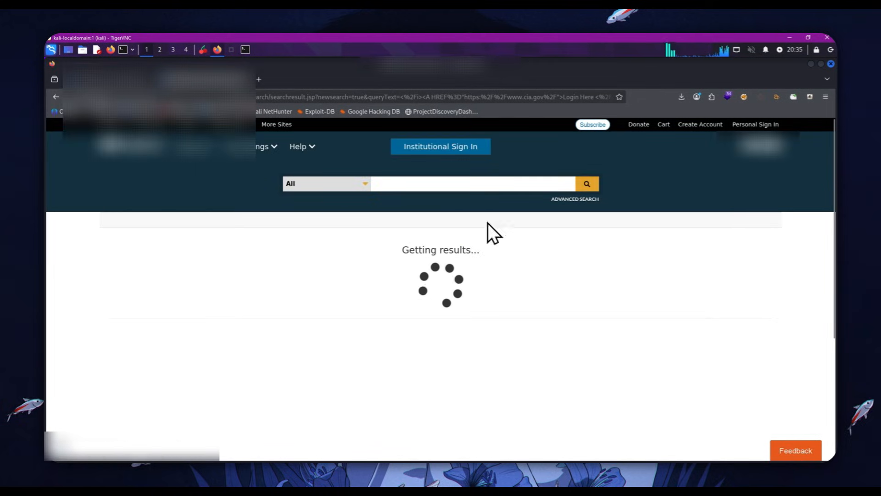
{"action": "mouse_move", "coordinate": [225, 228]}
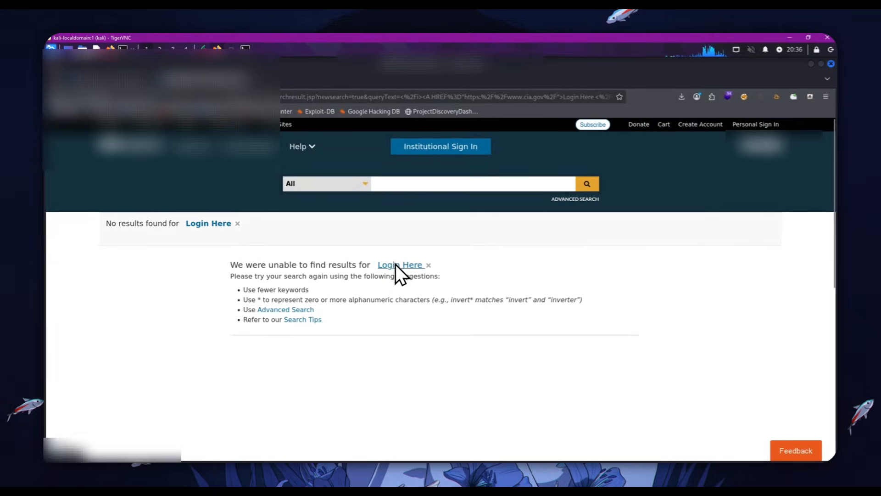
{"action": "mouse_move", "coordinate": [323, 177]}
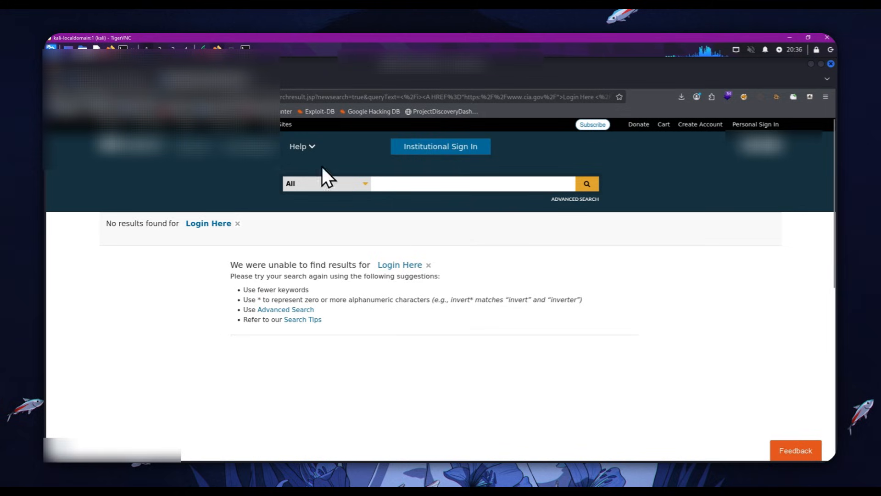
{"action": "mouse_move", "coordinate": [375, 281]}
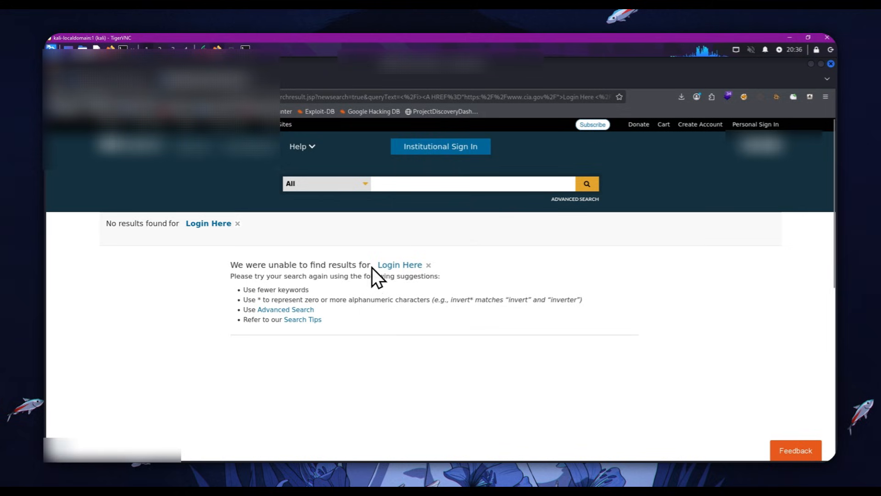
{"action": "mouse_move", "coordinate": [219, 230]}
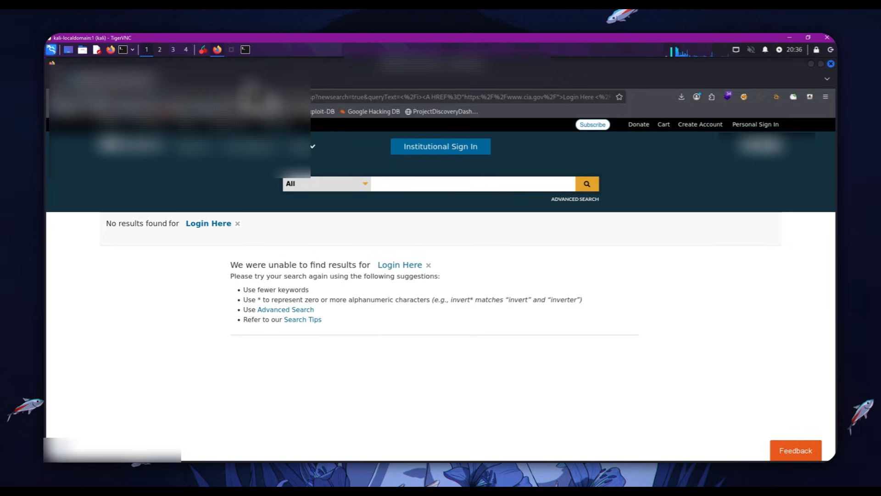
{"action": "mouse_move", "coordinate": [170, 307]}
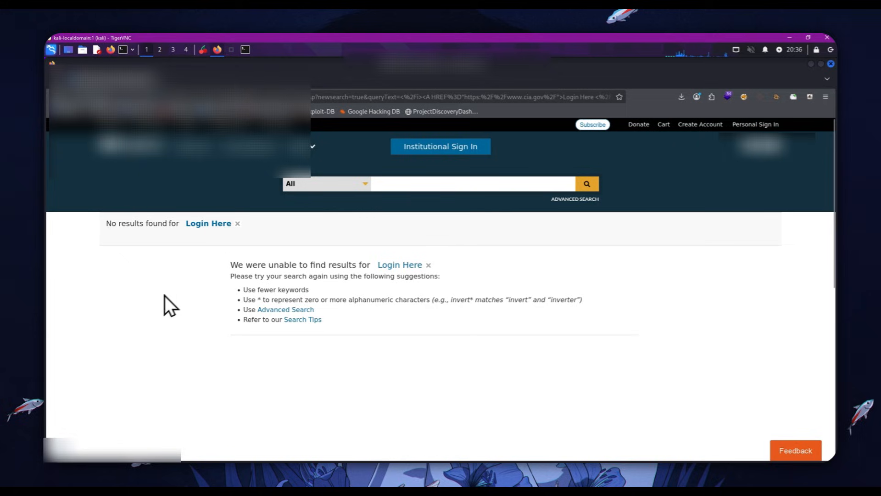
{"action": "mouse_move", "coordinate": [244, 205]}
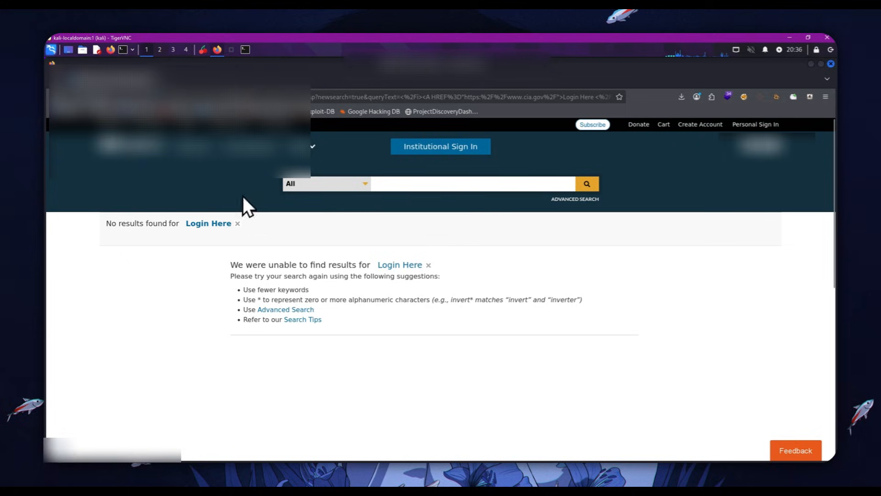
{"action": "mouse_move", "coordinate": [337, 164]}
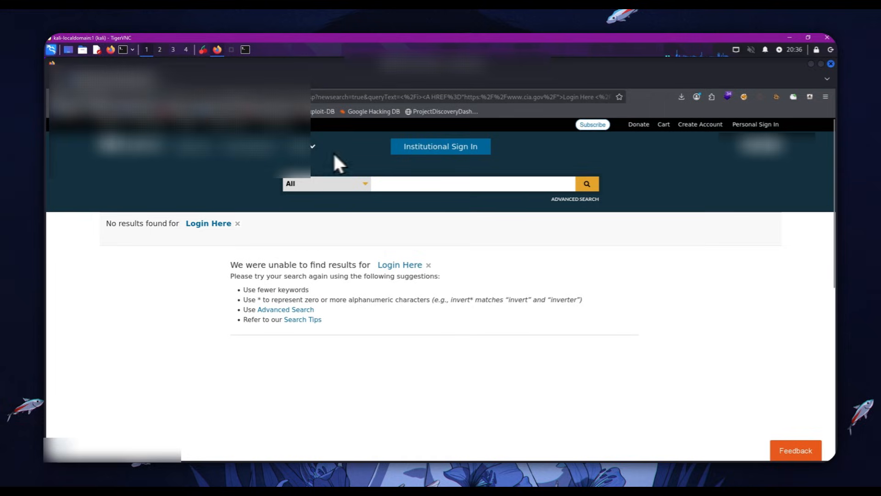
{"action": "mouse_move", "coordinate": [490, 128]}
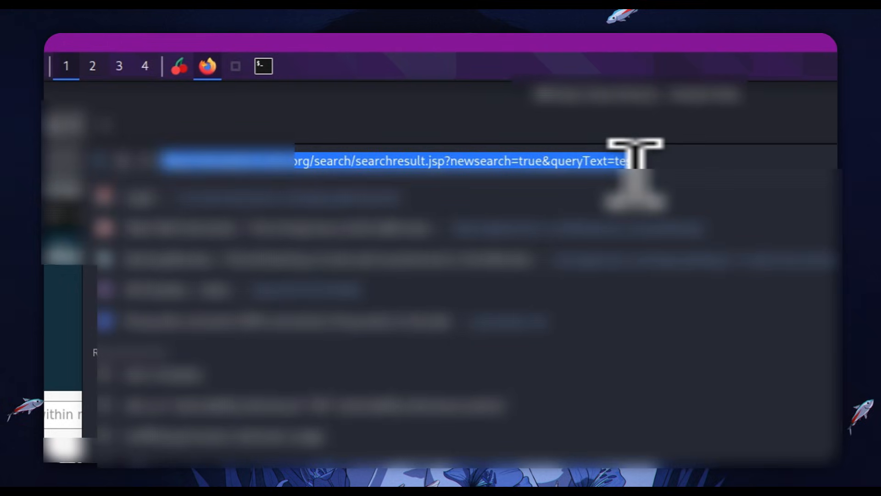
{"action": "left_click", "coordinate": [264, 66]}
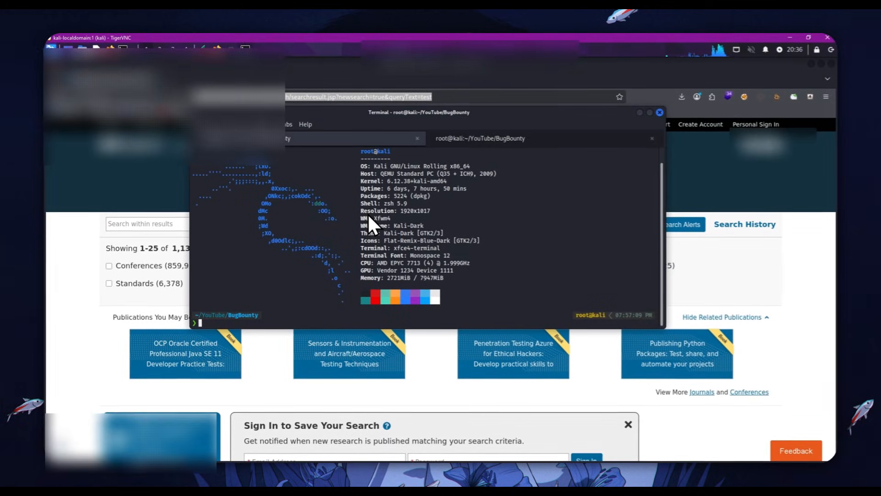
Step: List files, run the loxs XSS scanner on the test search URL (0 of 16 found), and answer n to the HTML report
{"action": "type", "text": "ls"}
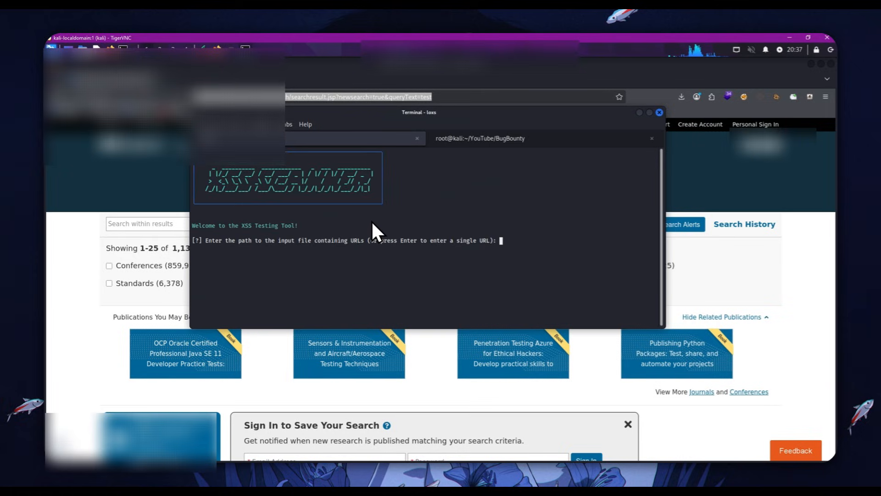
{"action": "key", "text": "Return"}
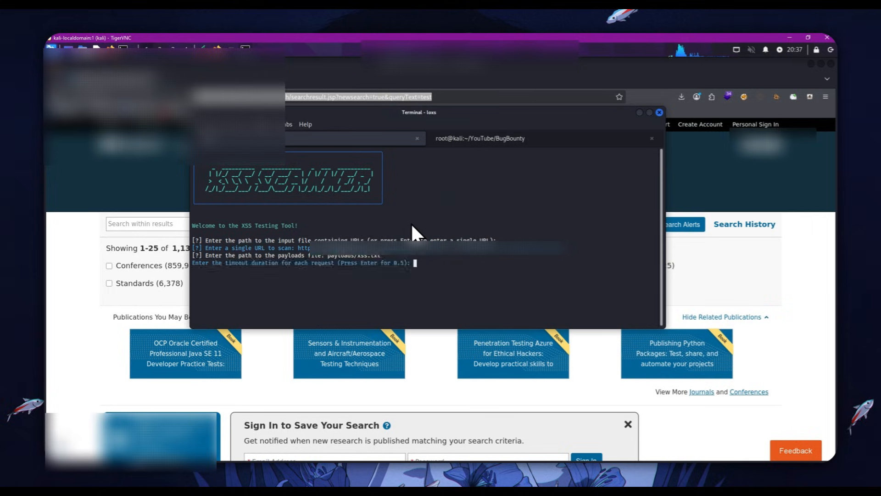
{"action": "key", "text": "Return"}
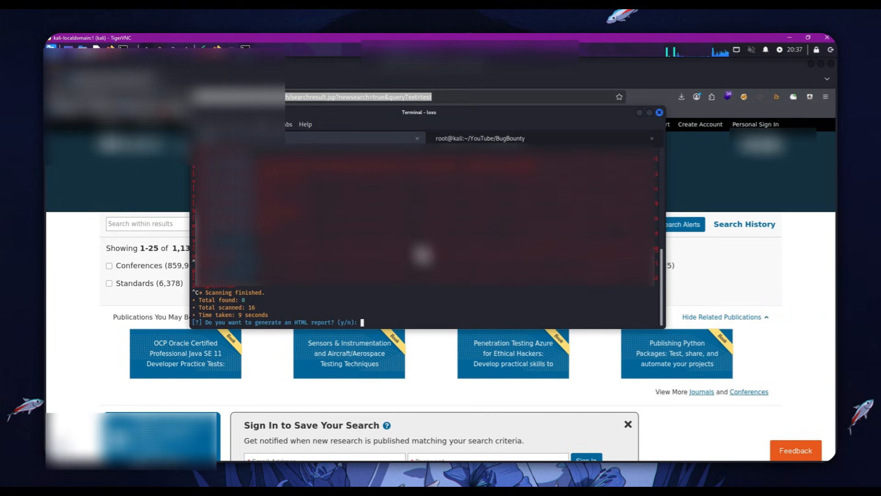
{"action": "type", "text": "n"}
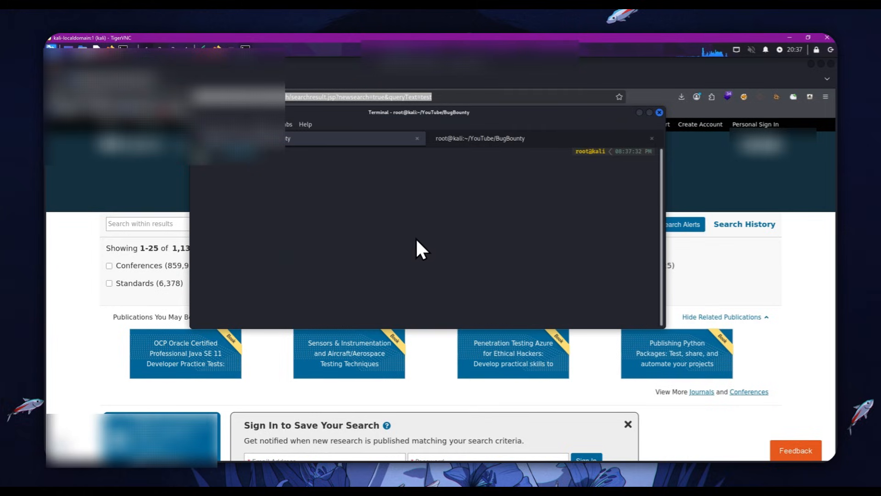
{"action": "mouse_move", "coordinate": [118, 241]}
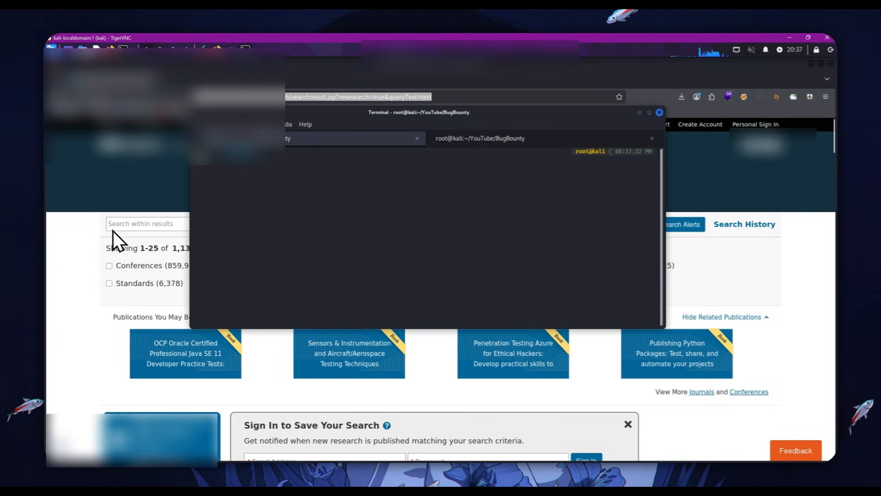
{"action": "mouse_move", "coordinate": [99, 231]}
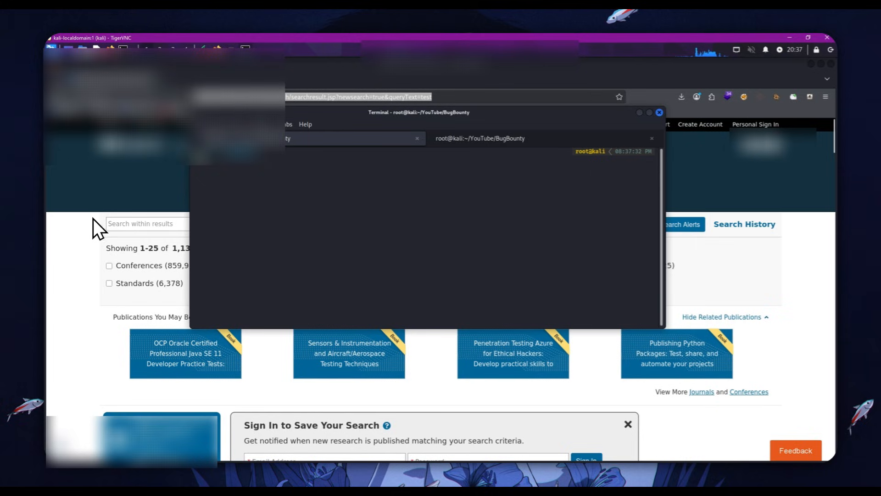
{"action": "mouse_move", "coordinate": [392, 188]}
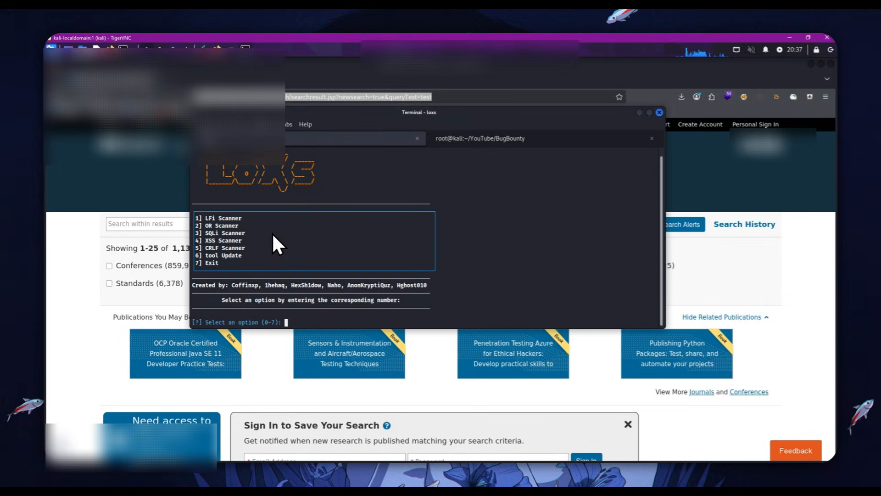
{"action": "mouse_move", "coordinate": [302, 238]}
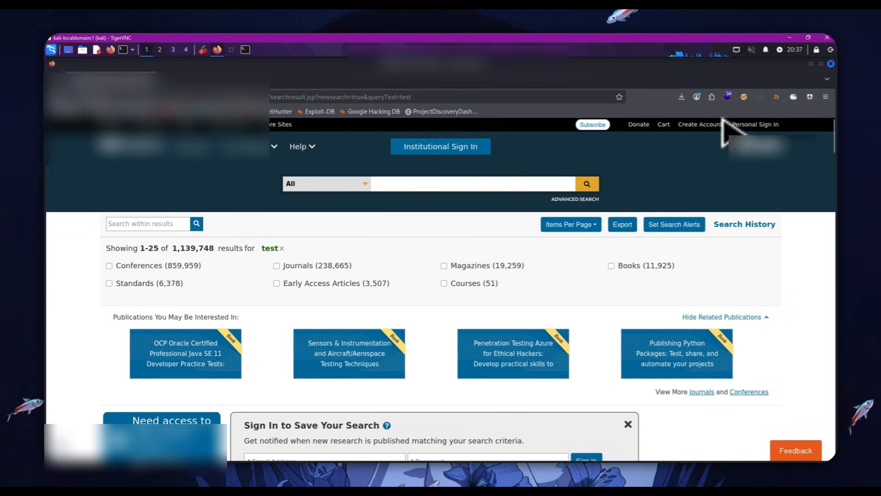
Step: Review Wappalyzer's detected technologies for the site: Angular, Java, Amazon CloudFront and S3
{"action": "left_click", "coordinate": [728, 97]}
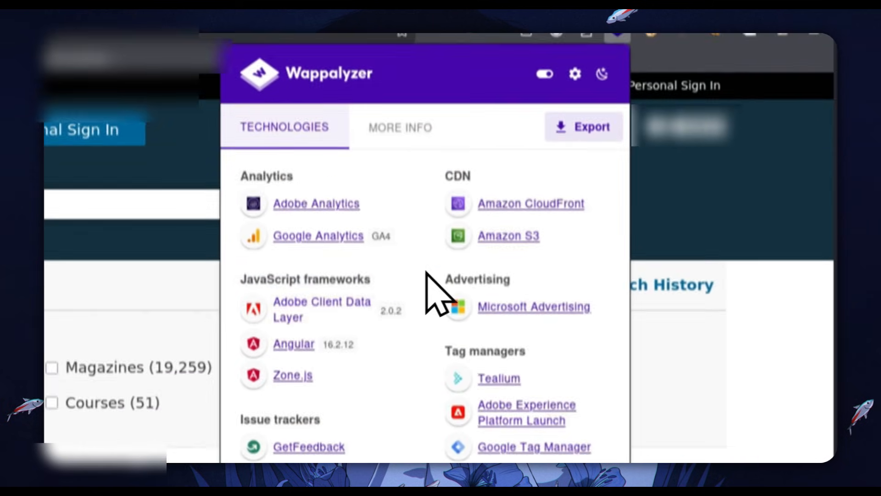
{"action": "scroll", "scroll_direction": "down", "scroll_amount": 3}
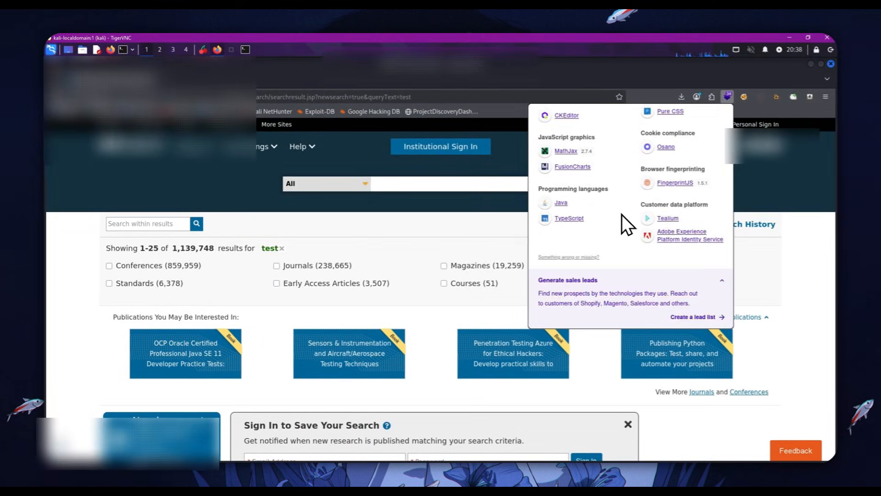
{"action": "scroll", "scroll_direction": "up", "scroll_amount": 3}
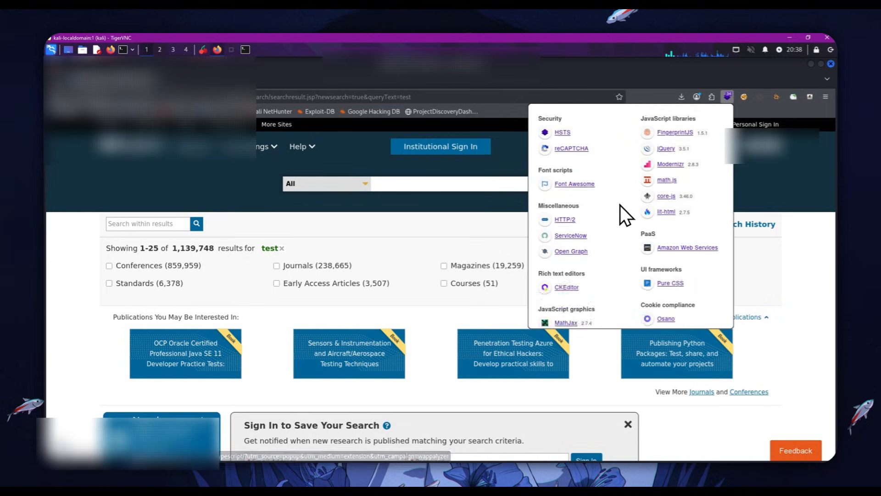
{"action": "scroll", "scroll_direction": "up", "scroll_amount": 3}
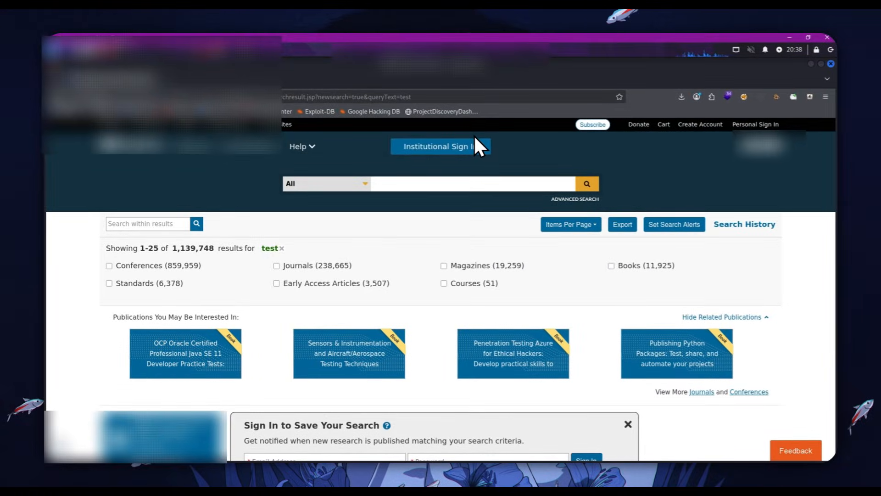
{"action": "mouse_move", "coordinate": [458, 98]}
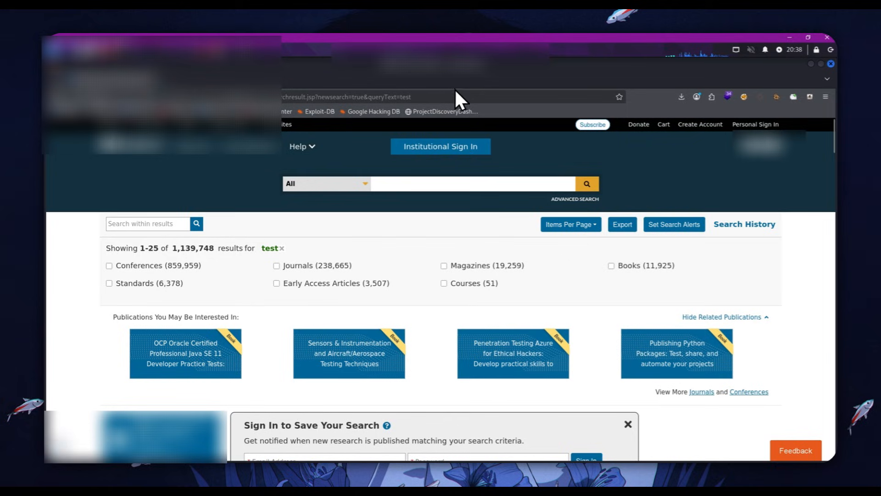
{"action": "mouse_move", "coordinate": [543, 239]}
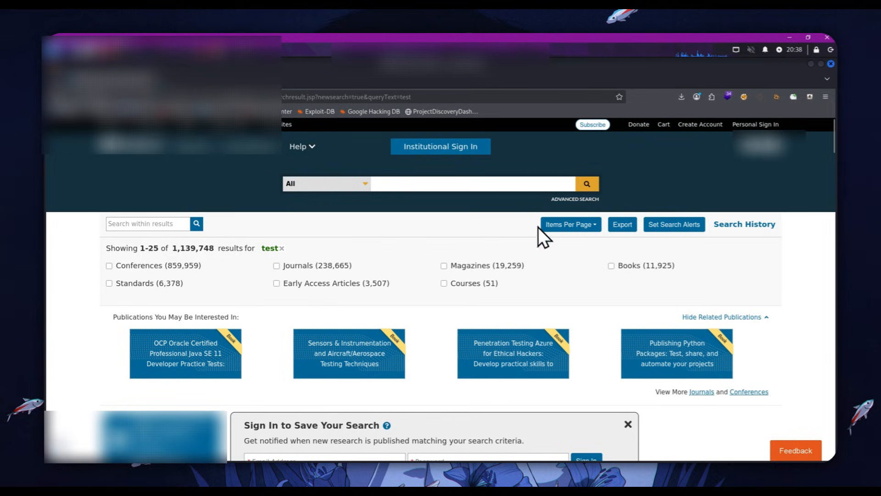
{"action": "mouse_move", "coordinate": [453, 222]}
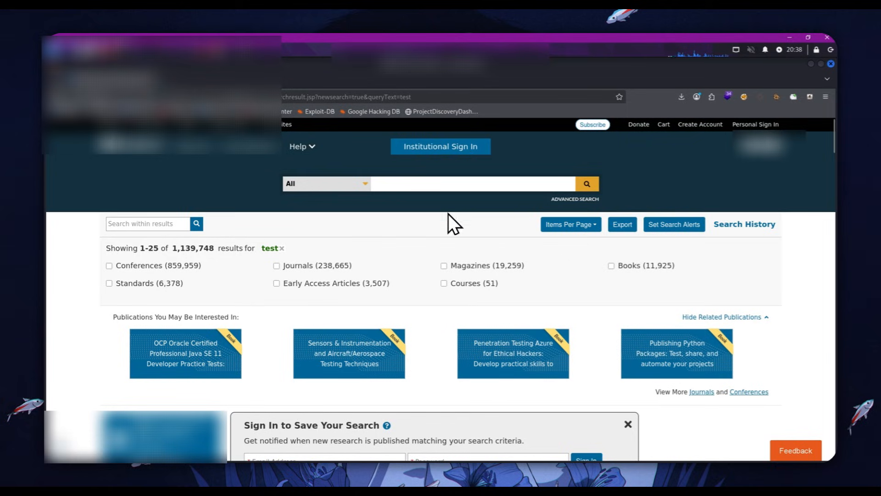
{"action": "mouse_move", "coordinate": [430, 253]}
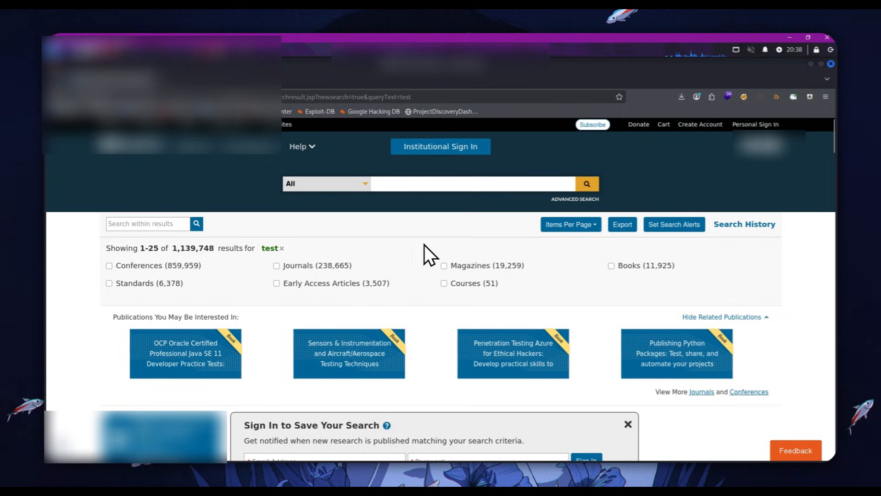